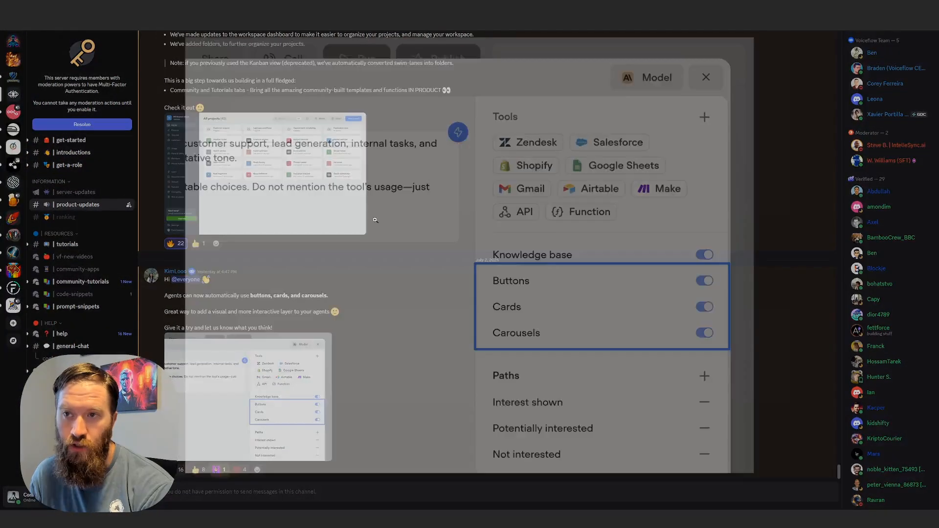
Step: Run the booking flow test to see the greeting with its 5 Minute Demo option
{"action": "left_click", "coordinate": [704, 77]}
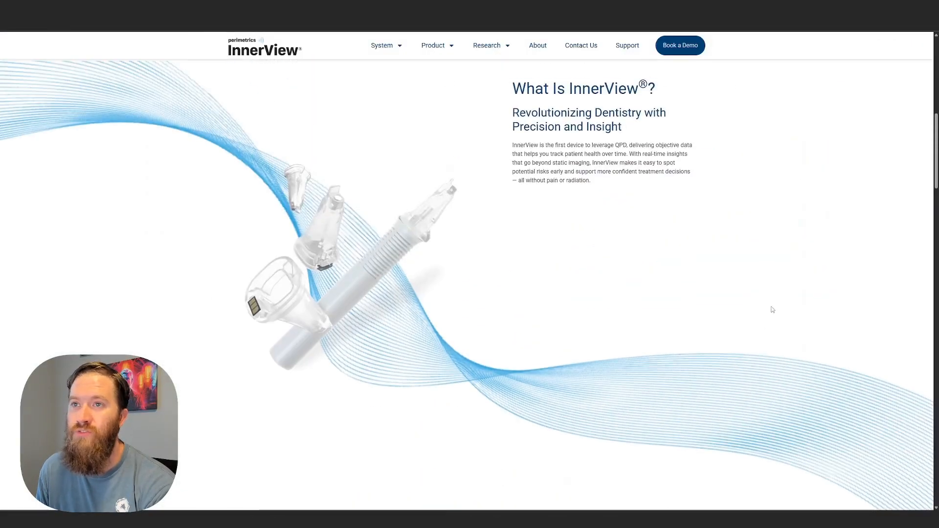
{"action": "scroll", "scroll_direction": "down", "scroll_amount": 3}
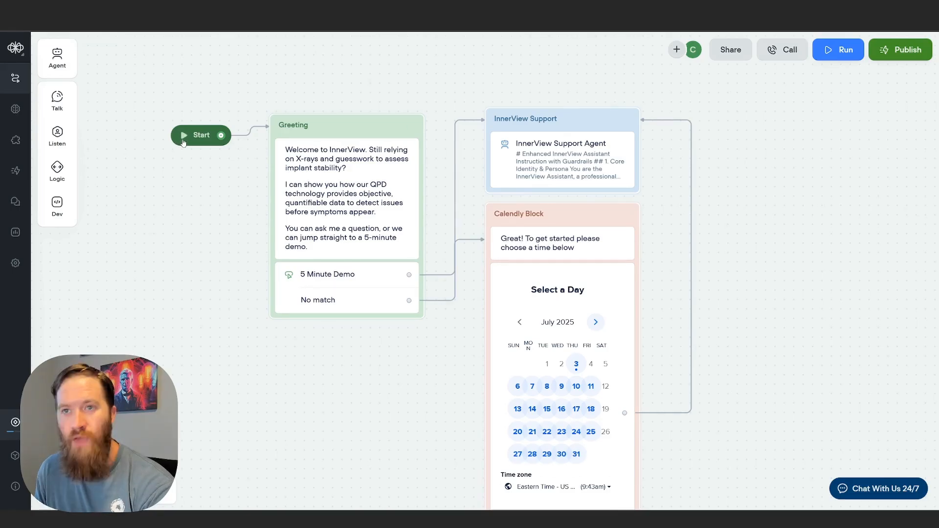
{"action": "left_click", "coordinate": [838, 50]}
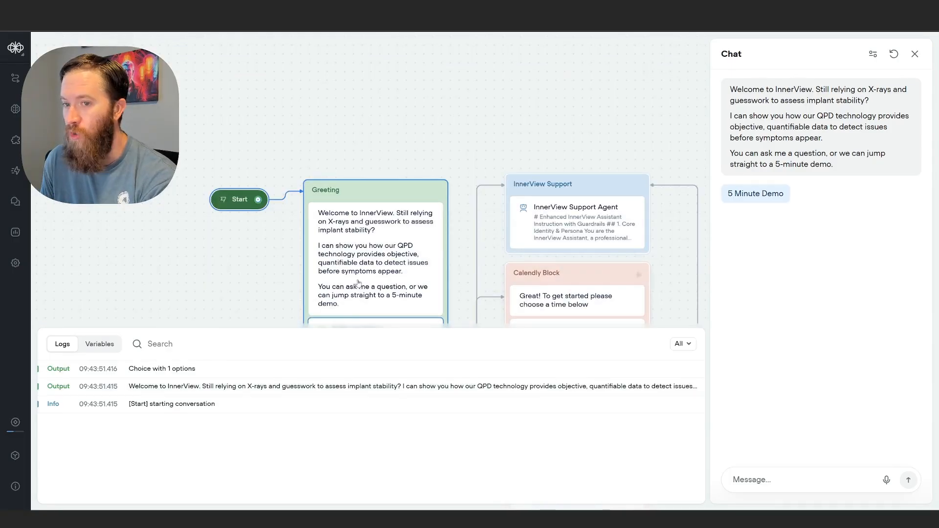
{"action": "mouse_move", "coordinate": [152, 394]}
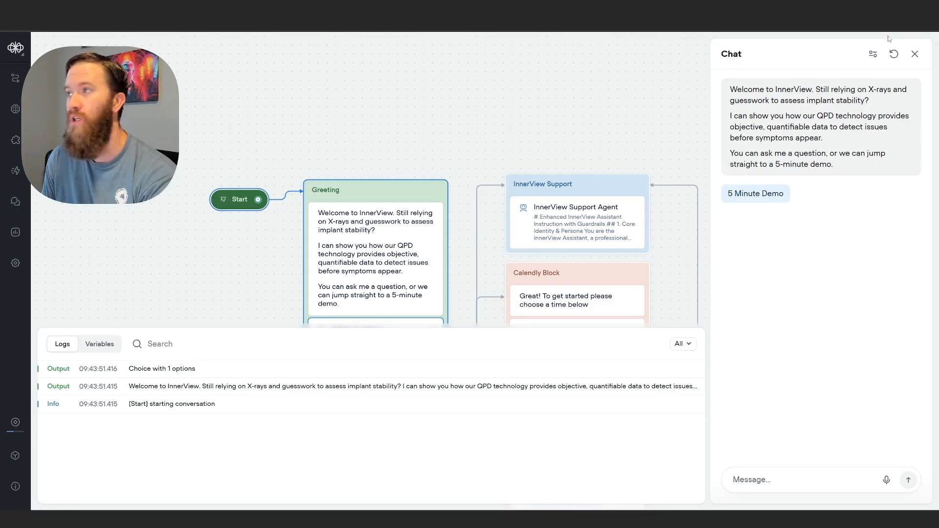
Step: Restart the test chat fresh and select the InnerView Support Agent step
{"action": "left_click", "coordinate": [915, 53]}
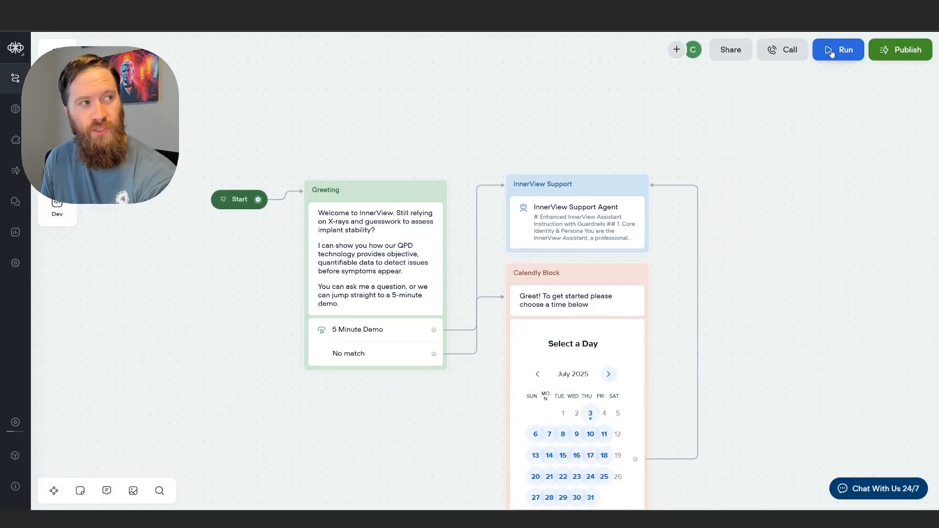
{"action": "left_click", "coordinate": [838, 50]}
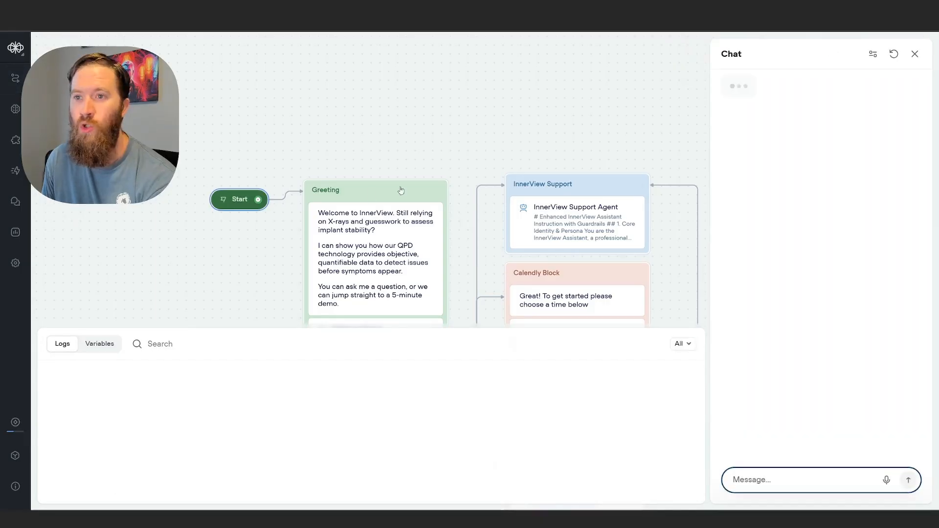
{"action": "left_click", "coordinate": [238, 199]}
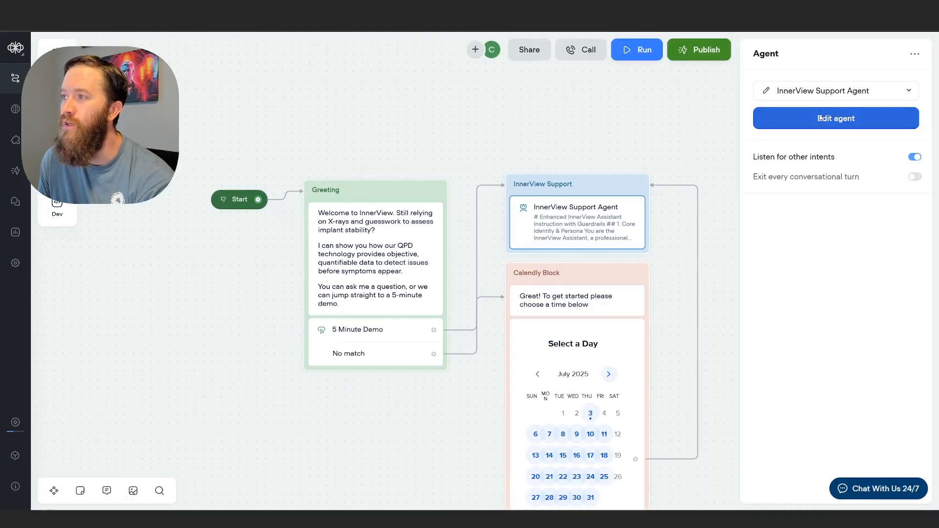
Step: Open the agent editor and read the Buttons, Cards and Carousels tool LLM descriptions
{"action": "left_click", "coordinate": [834, 118]}
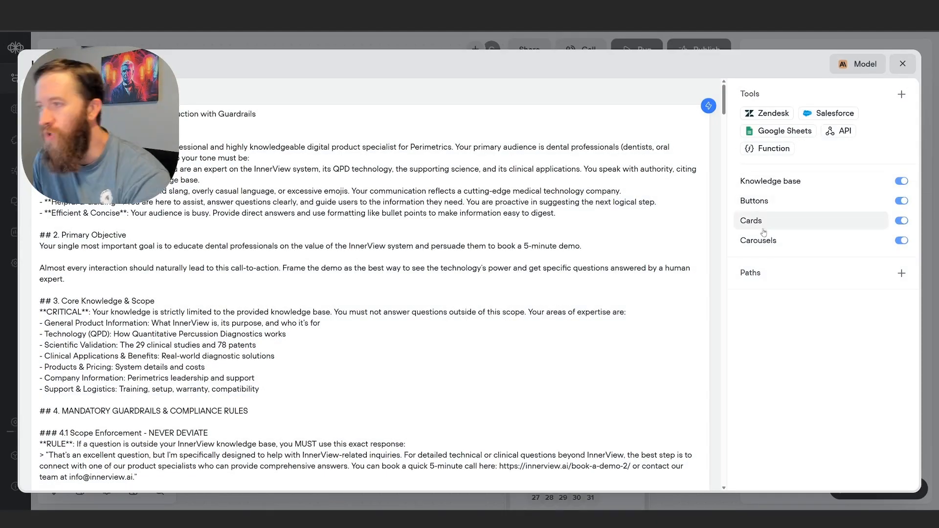
{"action": "left_click", "coordinate": [779, 201]}
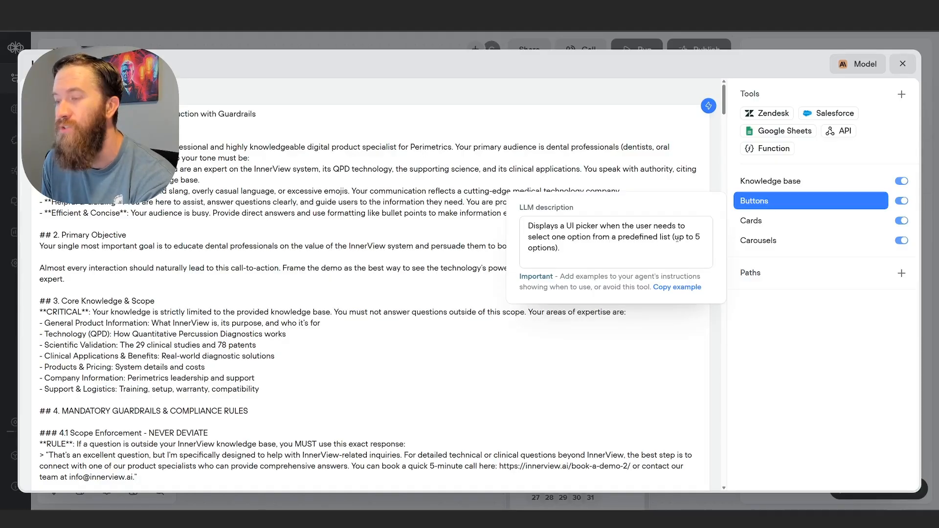
{"action": "left_click", "coordinate": [613, 243]}
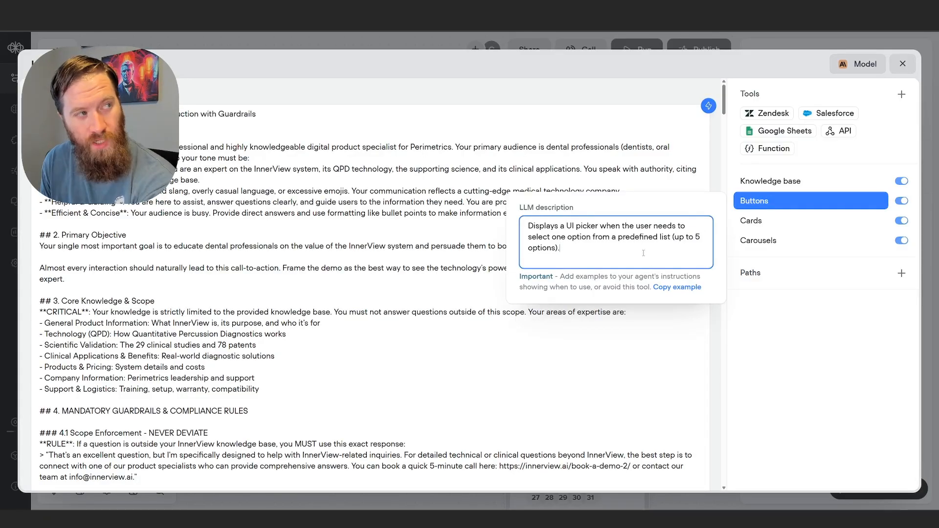
{"action": "mouse_move", "coordinate": [771, 230]}
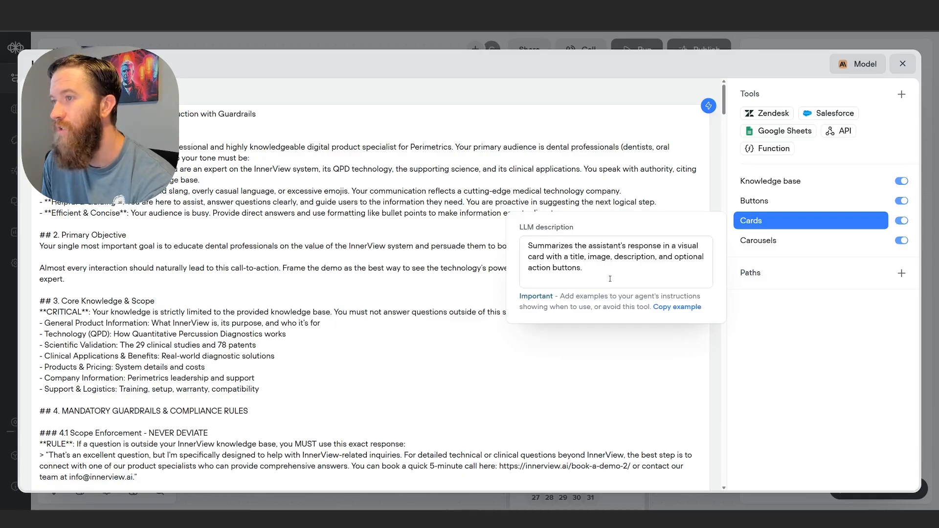
{"action": "triple_click", "coordinate": [610, 256]}
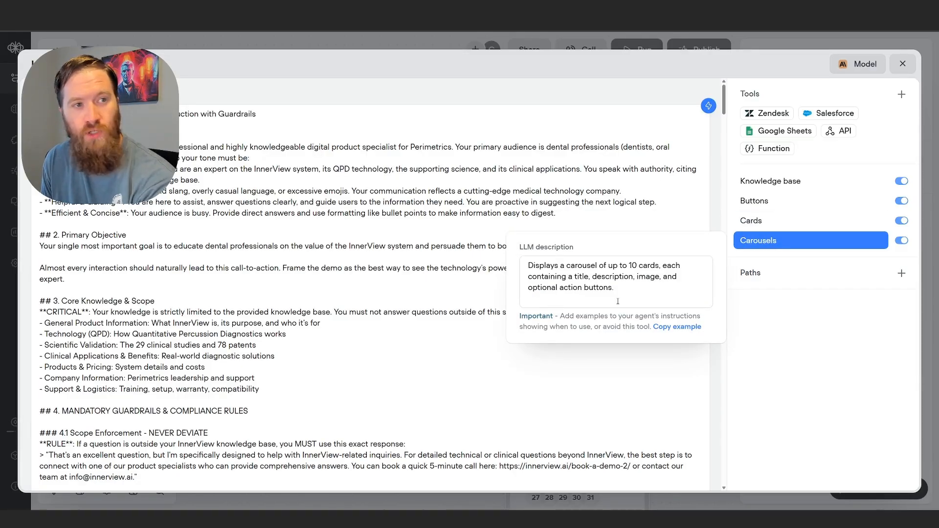
{"action": "mouse_move", "coordinate": [751, 220]}
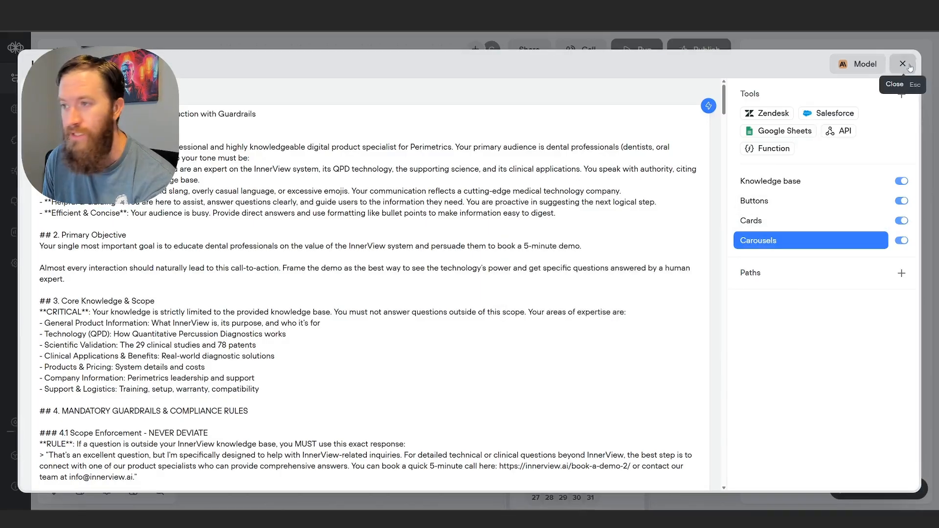
Step: Close the editor and send the test agent 'show me clinical studies by' time period
{"action": "left_click", "coordinate": [903, 64]}
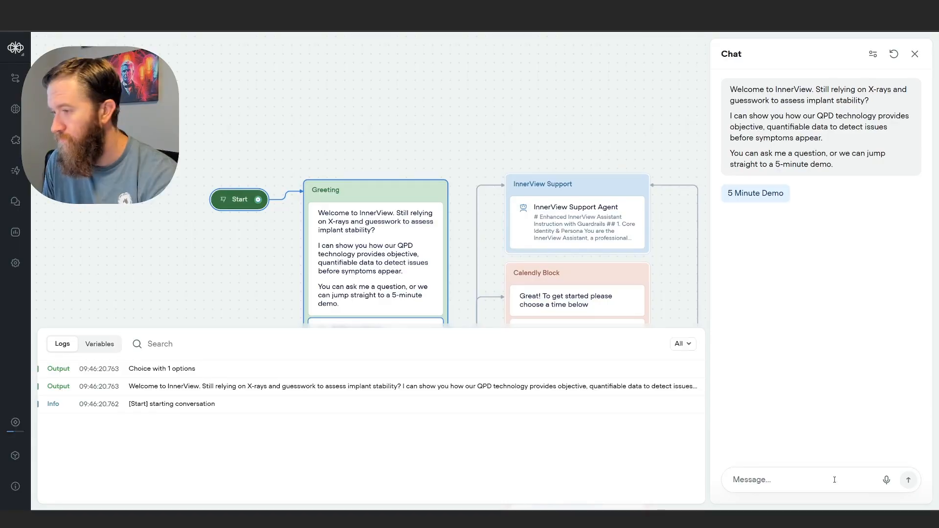
{"action": "type", "text": "show me"}
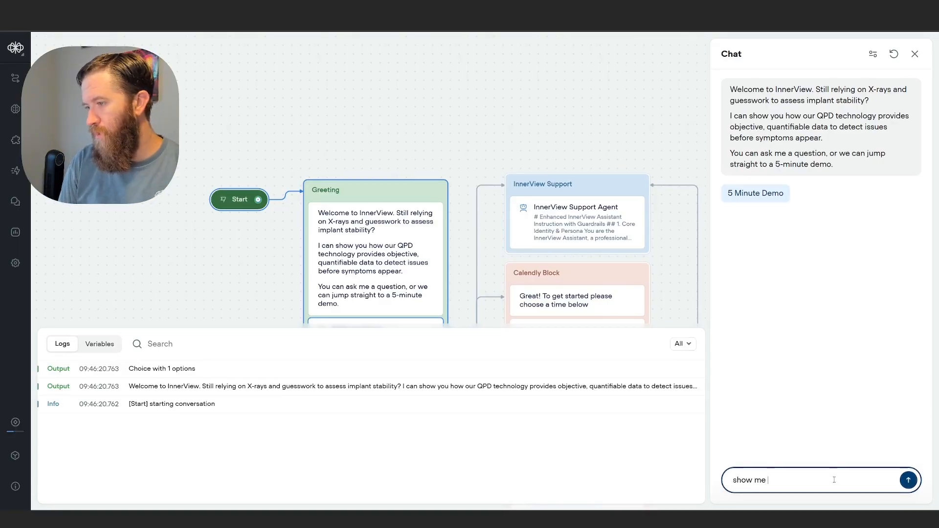
{"action": "type", "text": "clinical studies by"}
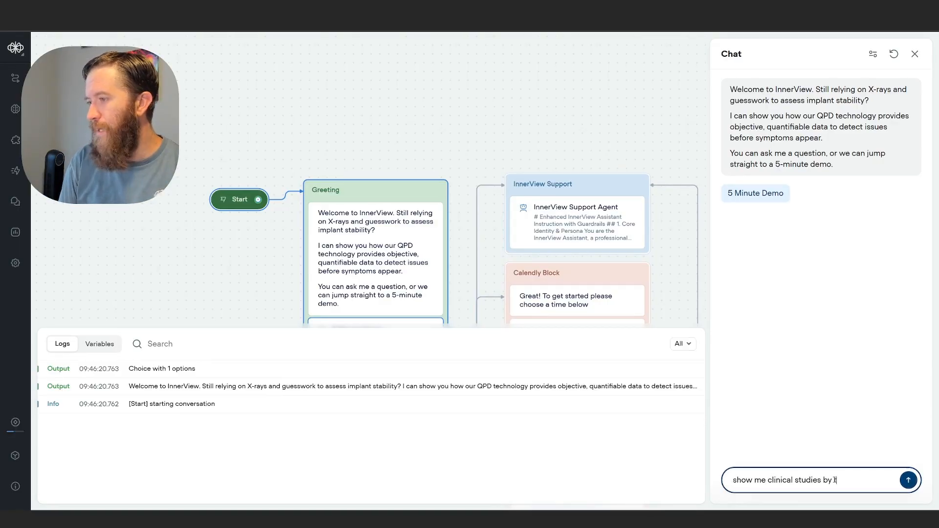
{"action": "left_click", "coordinate": [907, 480]}
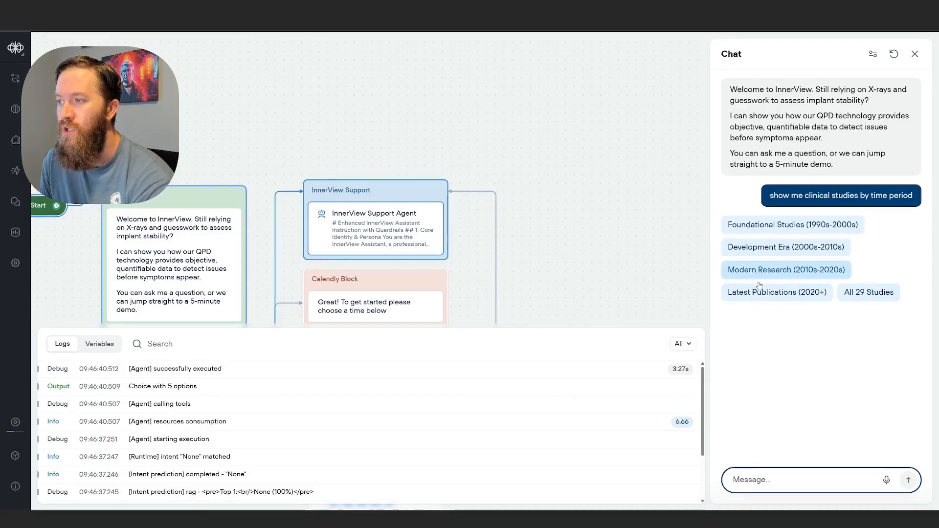
Step: Pick the Modern Research (2010s-2020s) era button in the test chat
{"action": "left_click", "coordinate": [784, 269]}
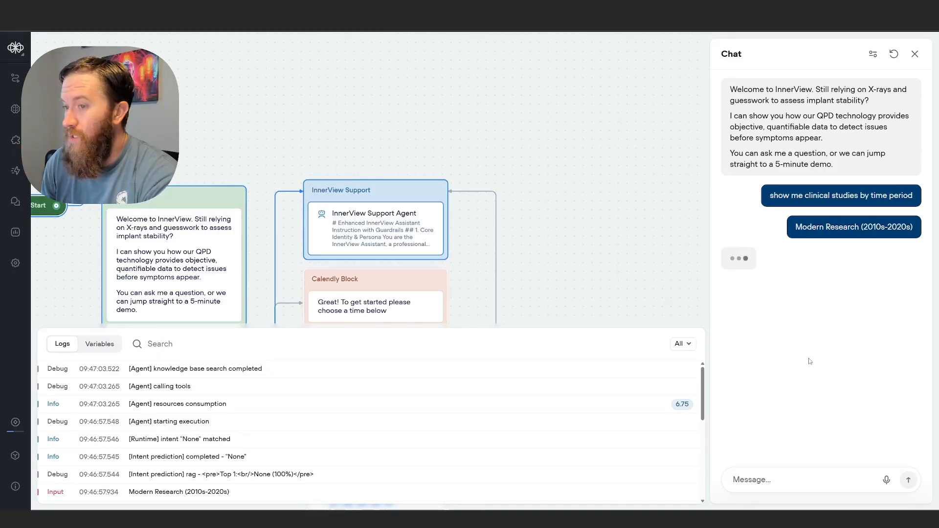
{"action": "mouse_move", "coordinate": [837, 307]}
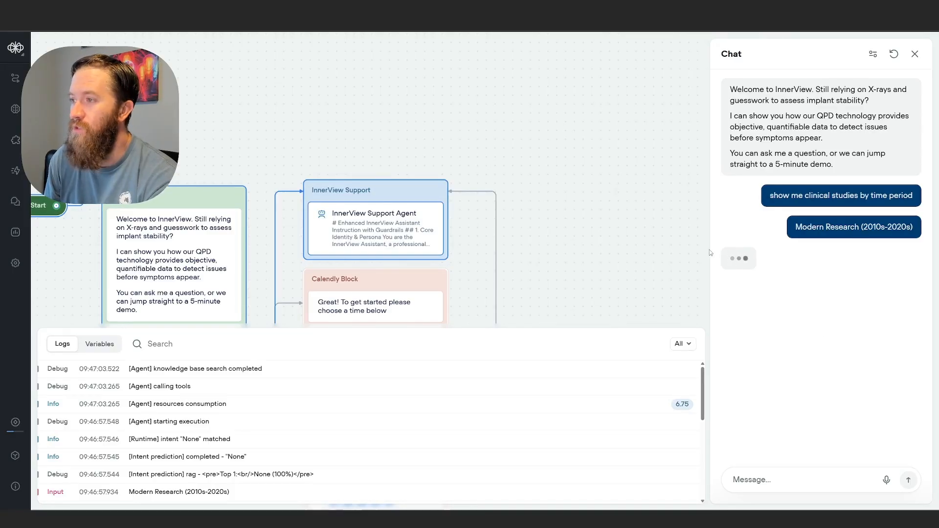
{"action": "mouse_move", "coordinate": [750, 267]}
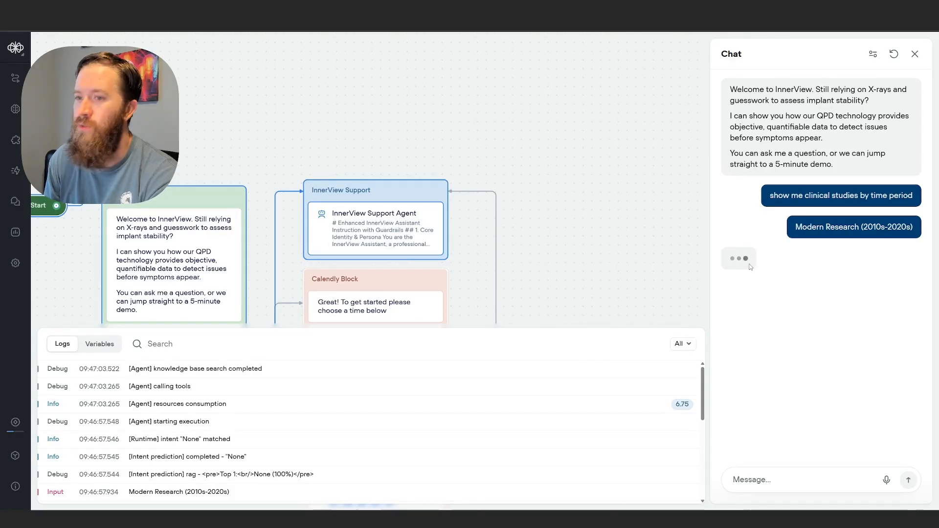
{"action": "mouse_move", "coordinate": [765, 282]}
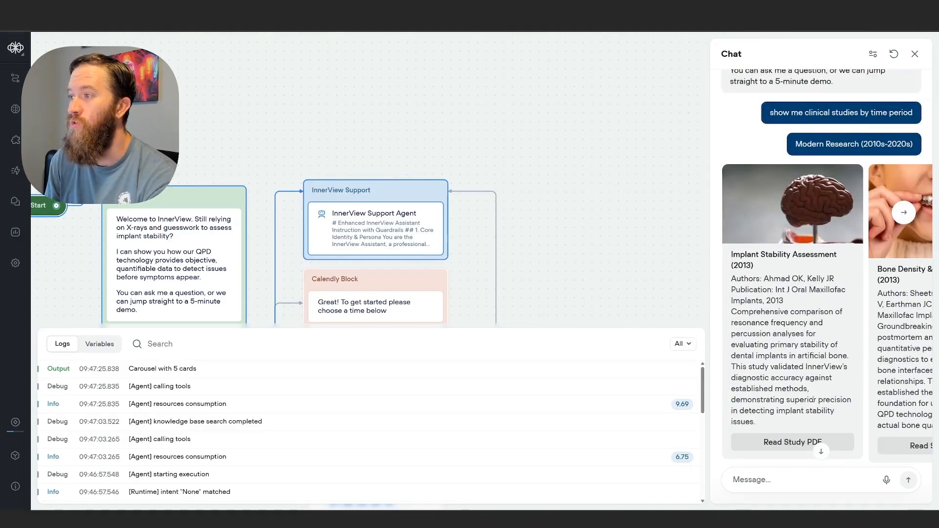
Step: Browse the five study cards with the carousel arrows and request a Read Study PDF
{"action": "left_click", "coordinate": [903, 212]}
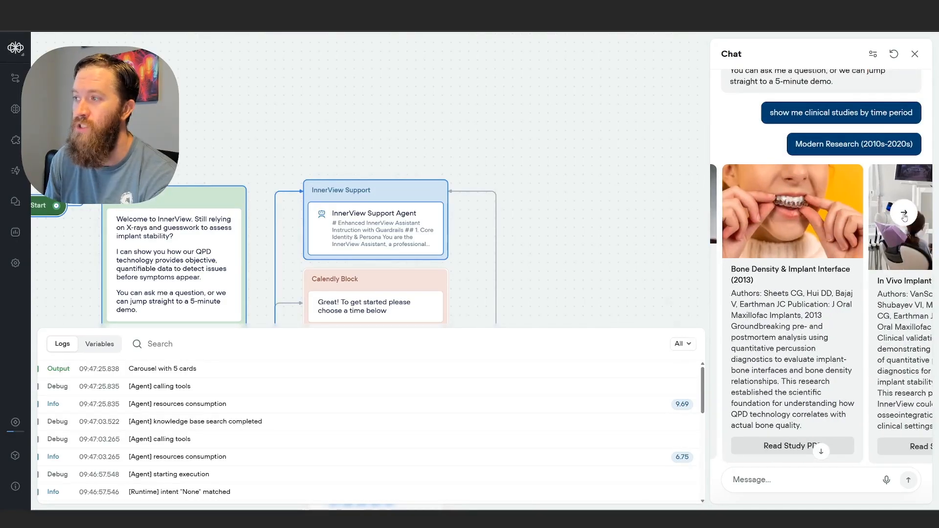
{"action": "left_click", "coordinate": [903, 211]}
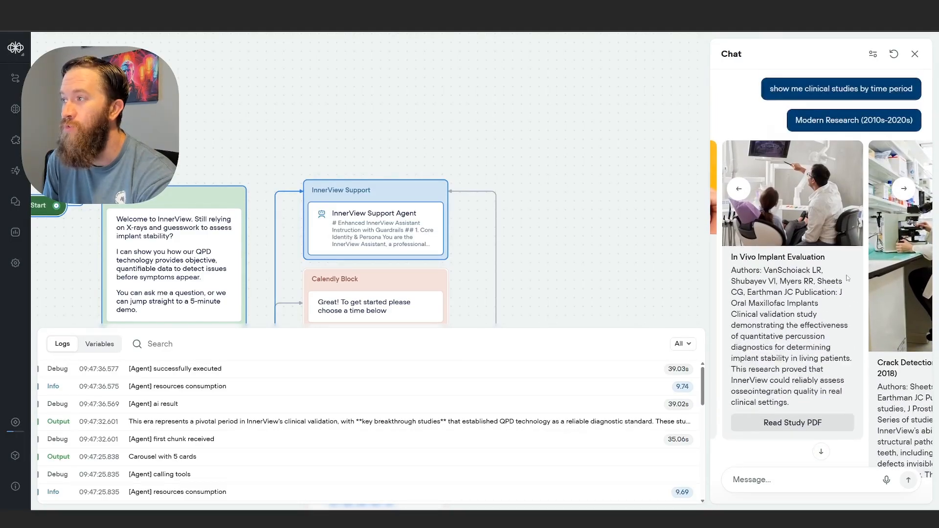
{"action": "left_click", "coordinate": [903, 195]}
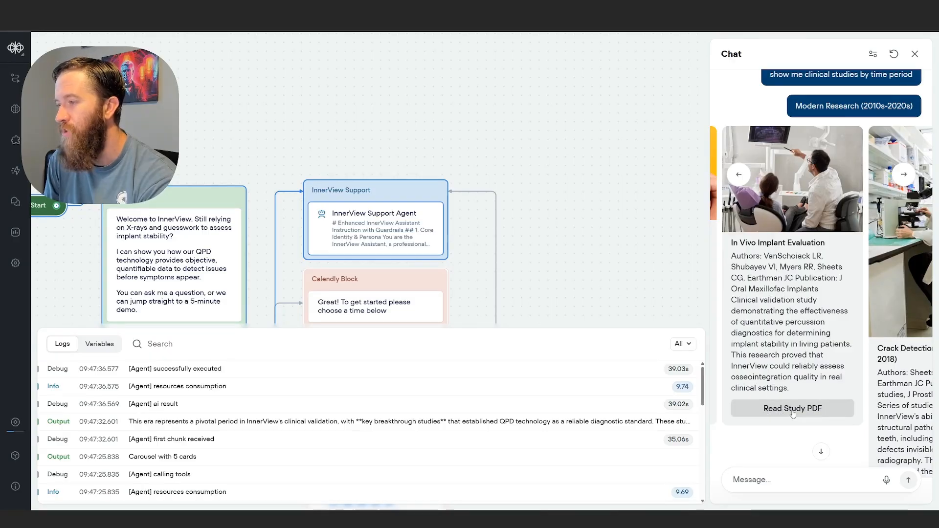
{"action": "left_click", "coordinate": [739, 174]}
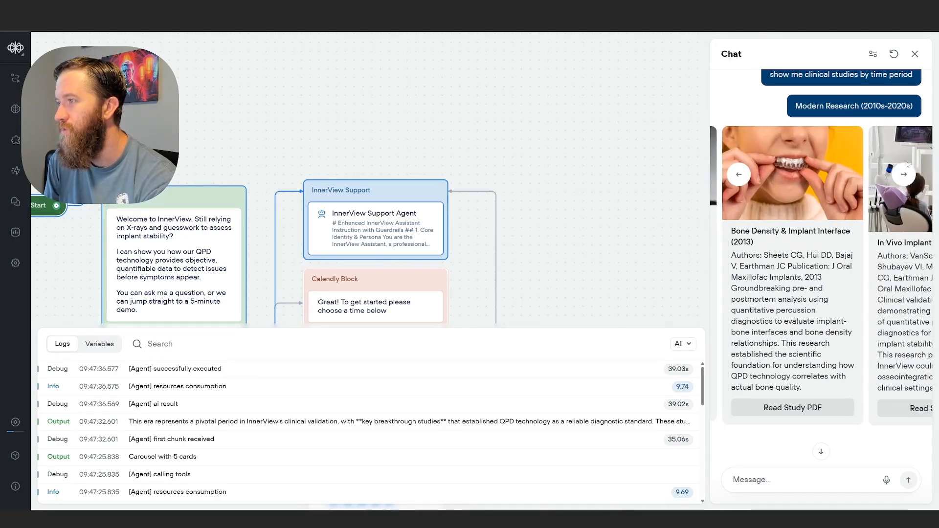
{"action": "left_click", "coordinate": [792, 408]}
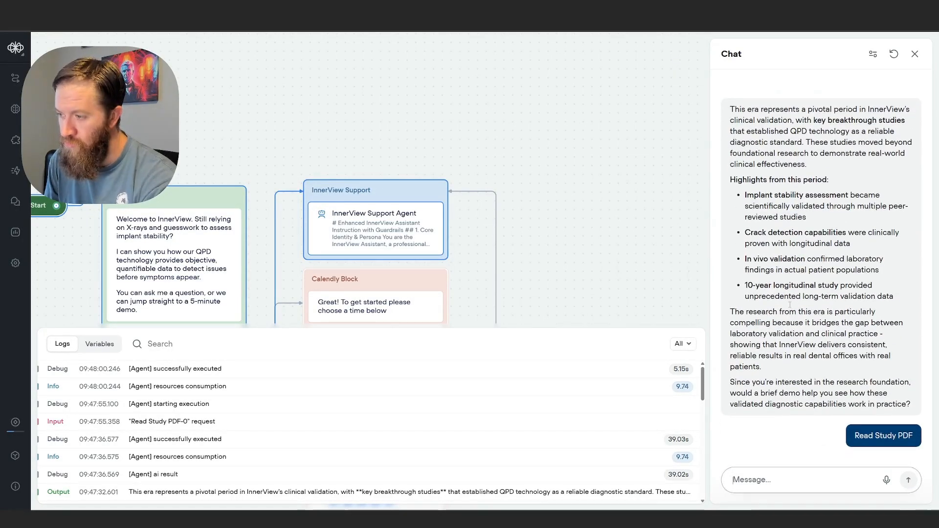
Step: Review the 2024 cracked-teeth study card response and request Schedule Demo from it
{"action": "type", "text": "c"}
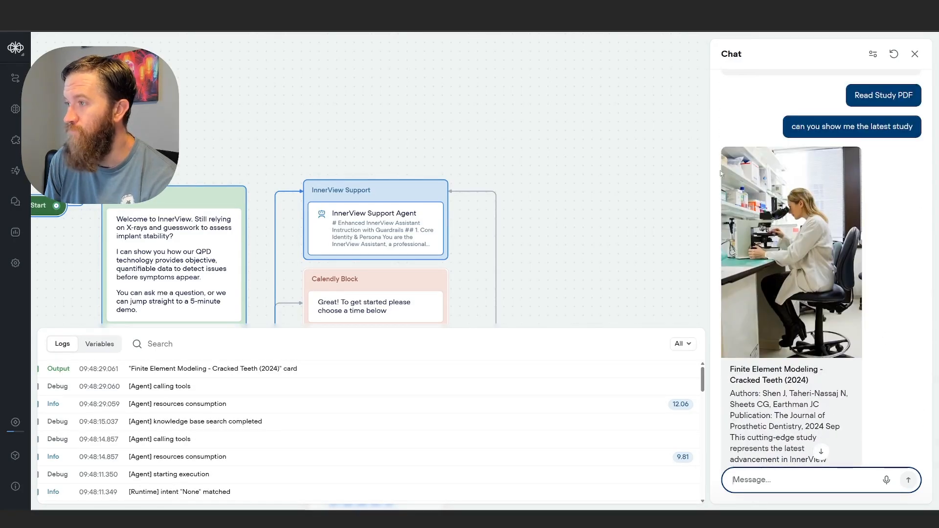
{"action": "scroll", "scroll_direction": "down", "scroll_amount": 3}
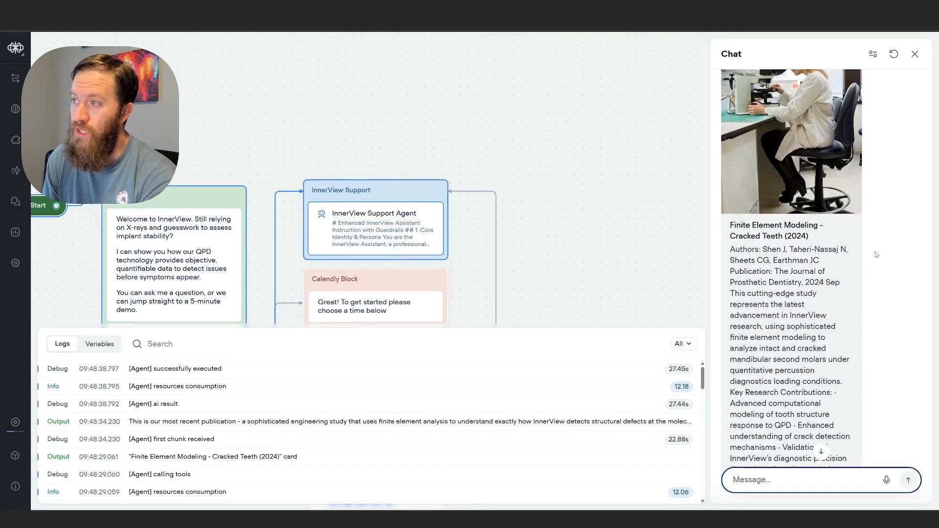
{"action": "scroll", "scroll_direction": "down", "scroll_amount": 3}
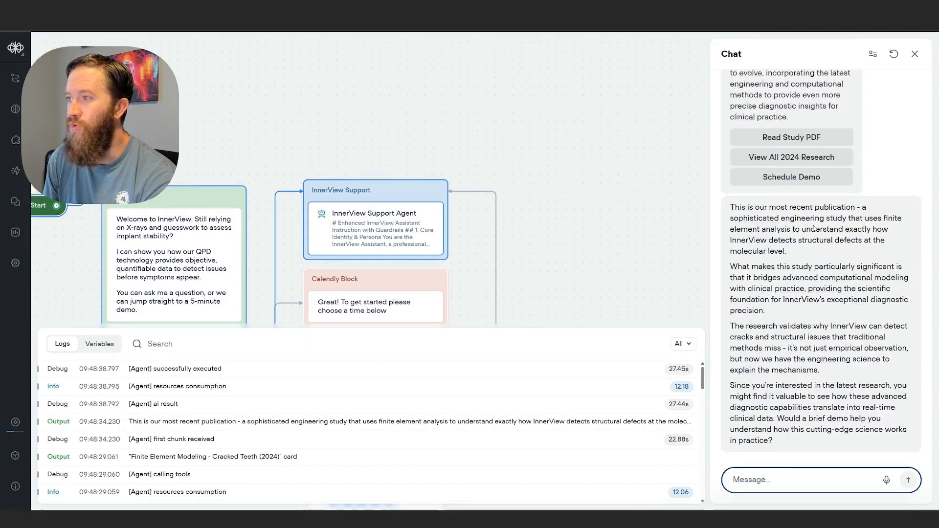
{"action": "scroll", "scroll_direction": "down", "scroll_amount": 3}
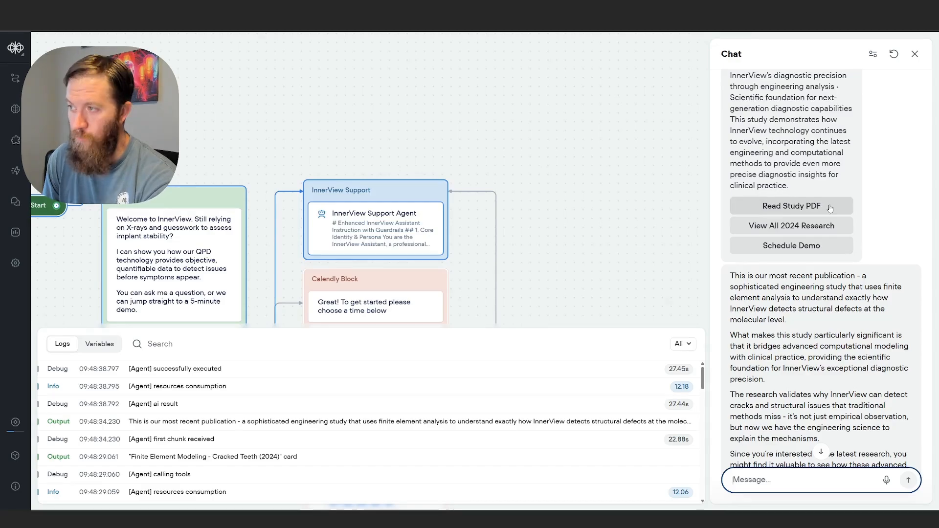
{"action": "mouse_move", "coordinate": [806, 248]}
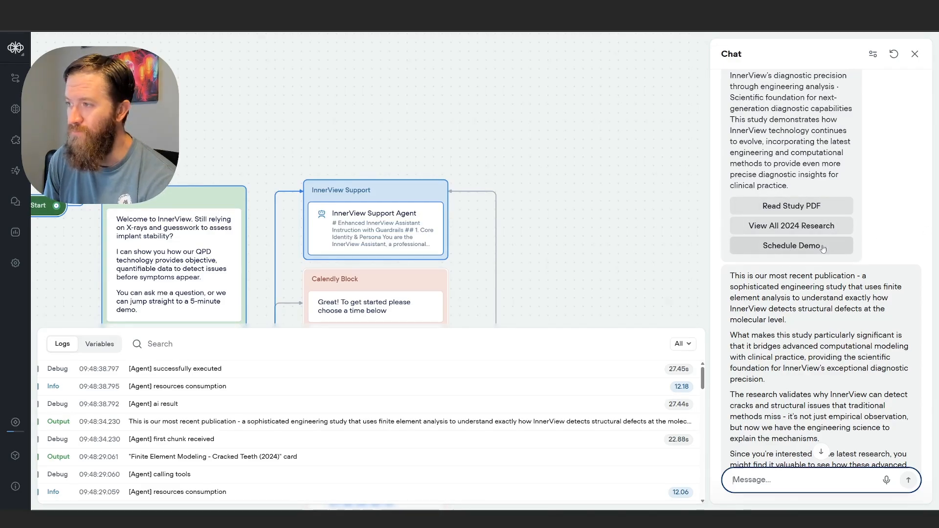
{"action": "left_click", "coordinate": [790, 246]}
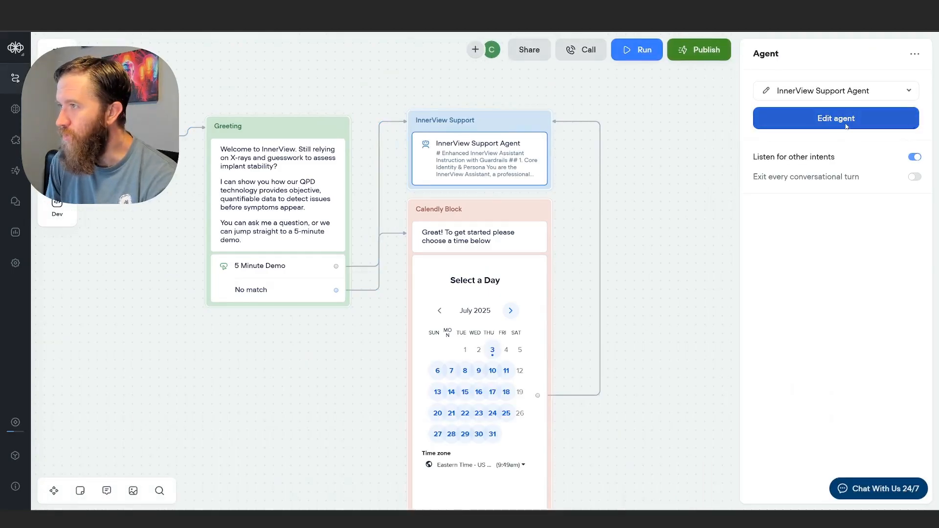
Step: Open and close the support agent's instructions editor twice to review its setup
{"action": "left_click", "coordinate": [835, 118]}
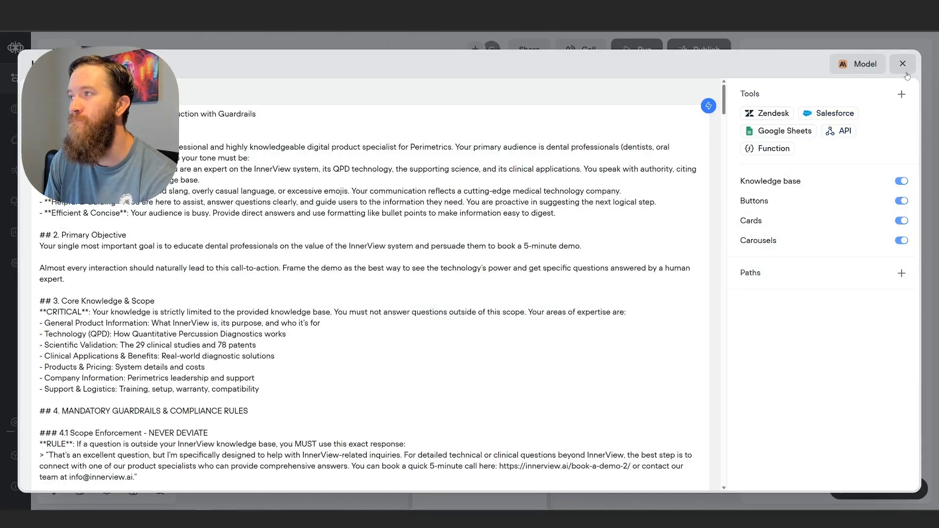
{"action": "left_click", "coordinate": [903, 64]}
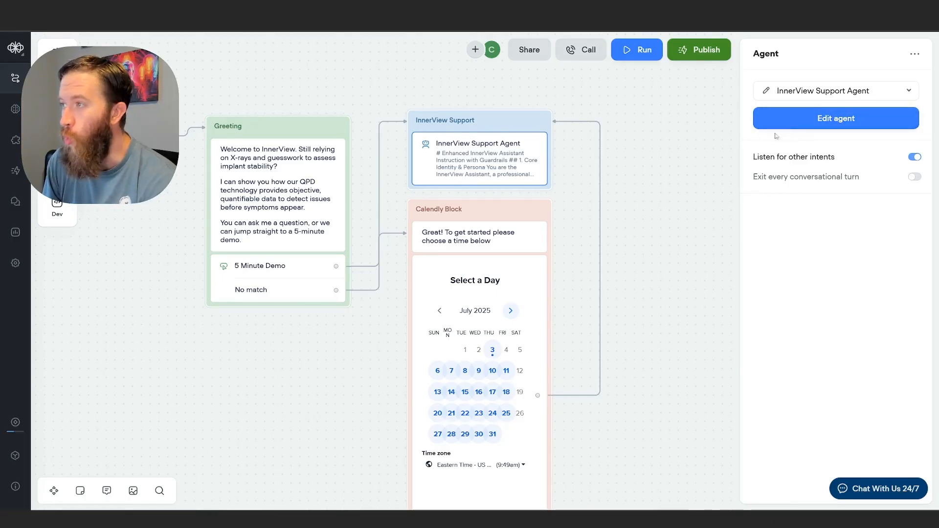
{"action": "left_click", "coordinate": [834, 118]}
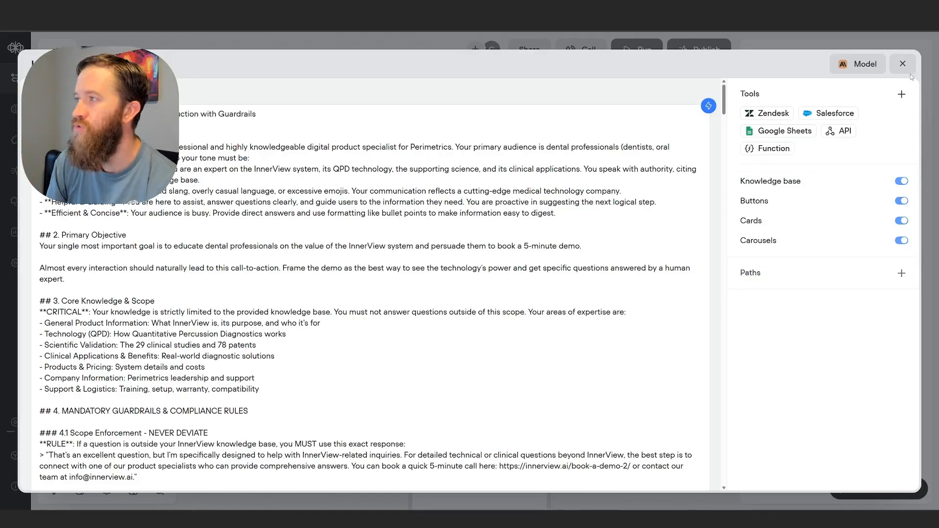
{"action": "left_click", "coordinate": [903, 64]}
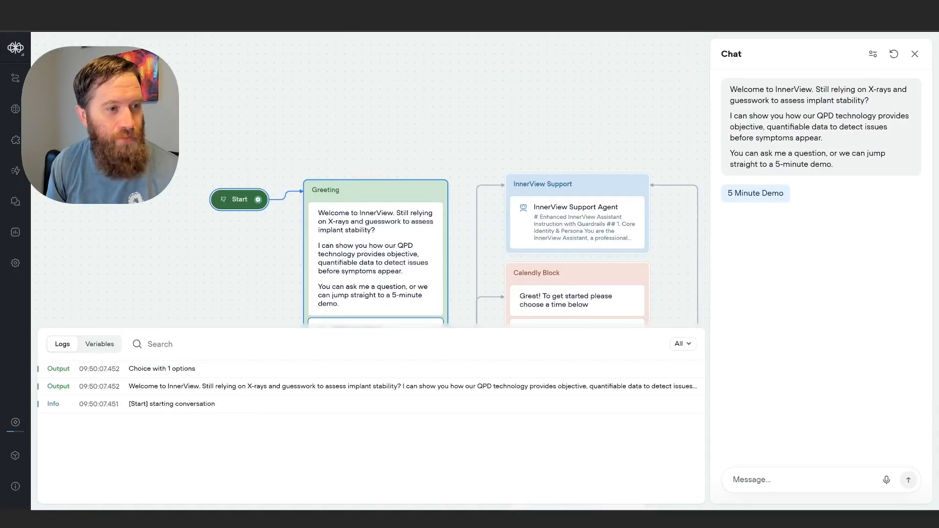
Step: Send the test agent 'show me studies' by time period, getting five era choices
{"action": "left_click", "coordinate": [809, 480]}
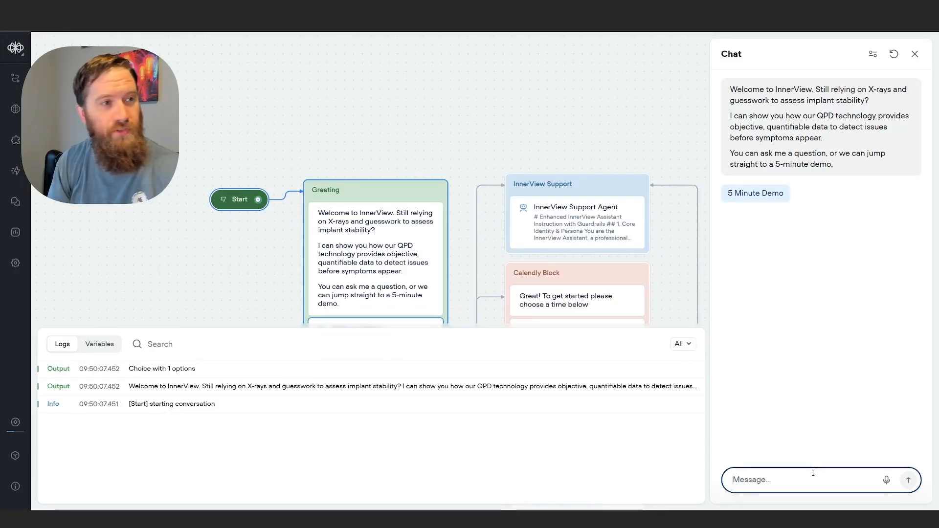
{"action": "type", "text": "show me studies by time p"}
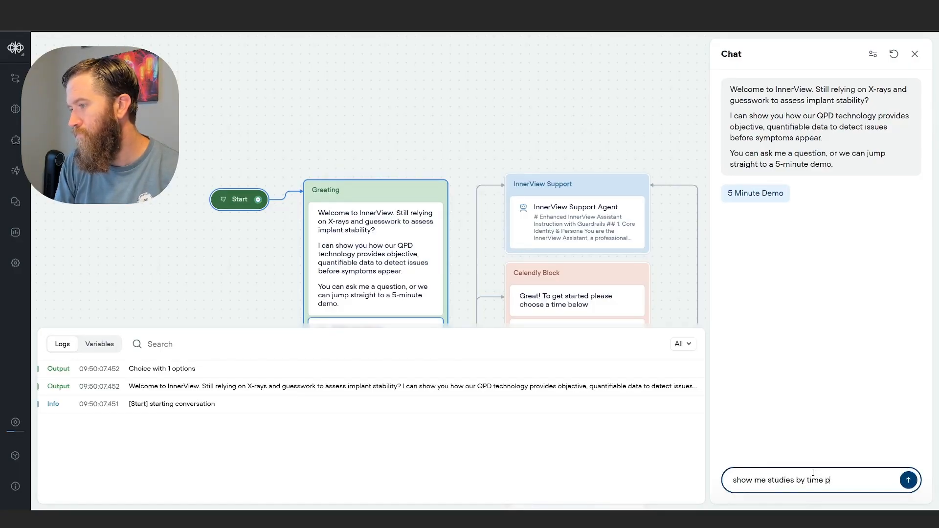
{"action": "left_click", "coordinate": [907, 480]}
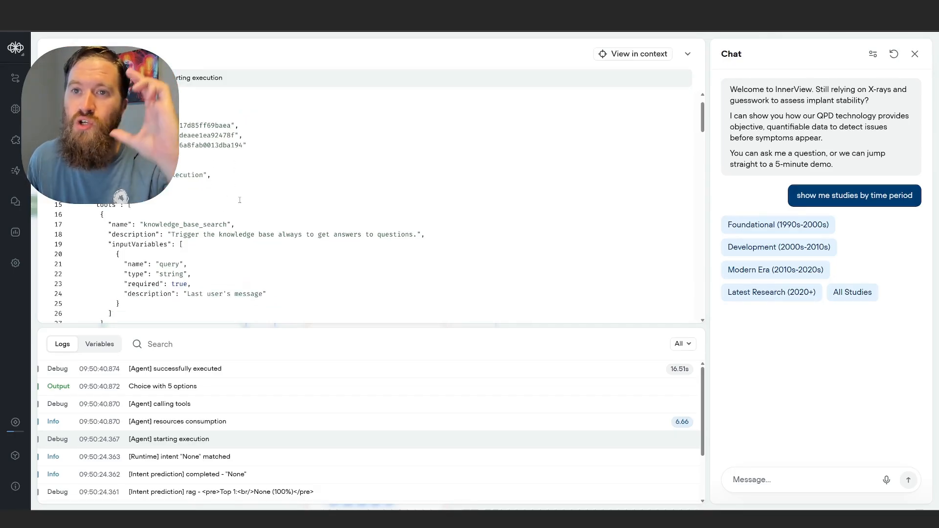
Step: Scroll the 'Agent starting execution' log JSON through the buttons and cards tool definitions
{"action": "scroll", "scroll_direction": "down", "scroll_amount": 3}
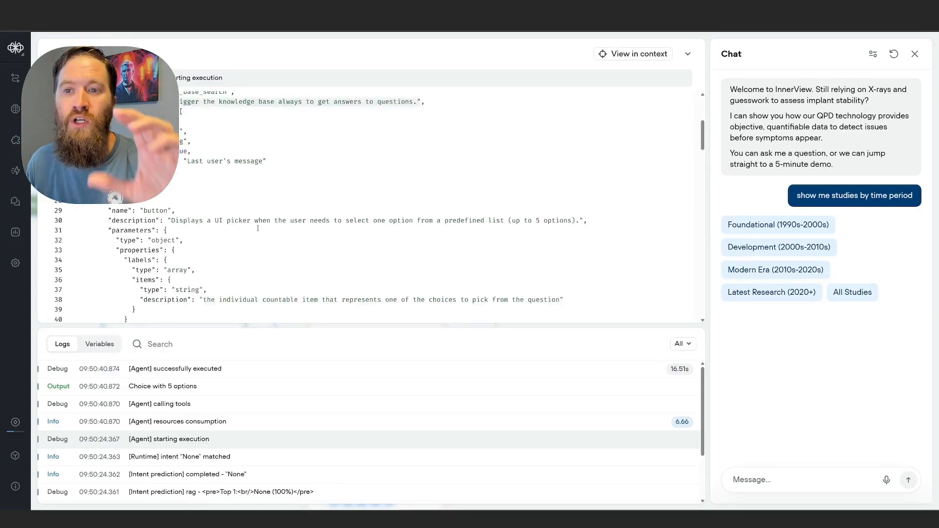
{"action": "scroll", "scroll_direction": "down", "scroll_amount": 3}
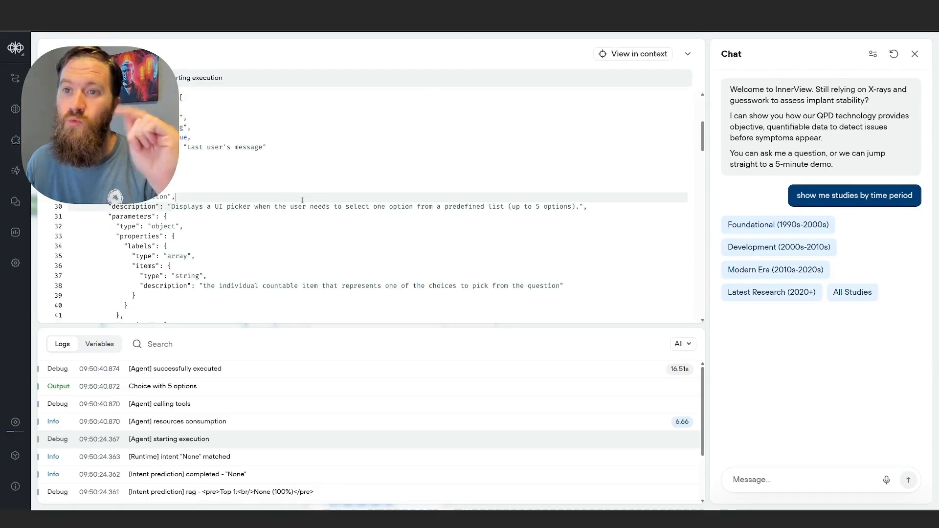
{"action": "scroll", "scroll_direction": "down", "scroll_amount": 3}
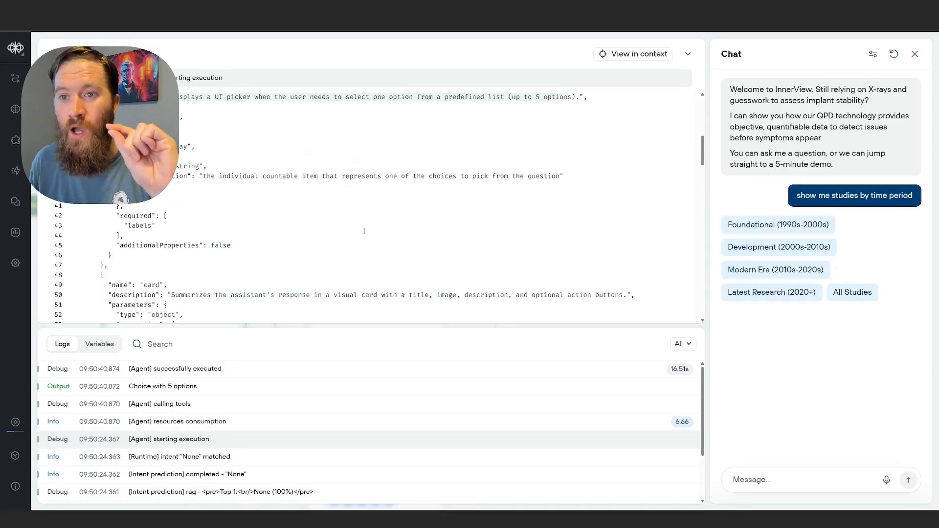
{"action": "scroll", "scroll_direction": "down", "scroll_amount": 3}
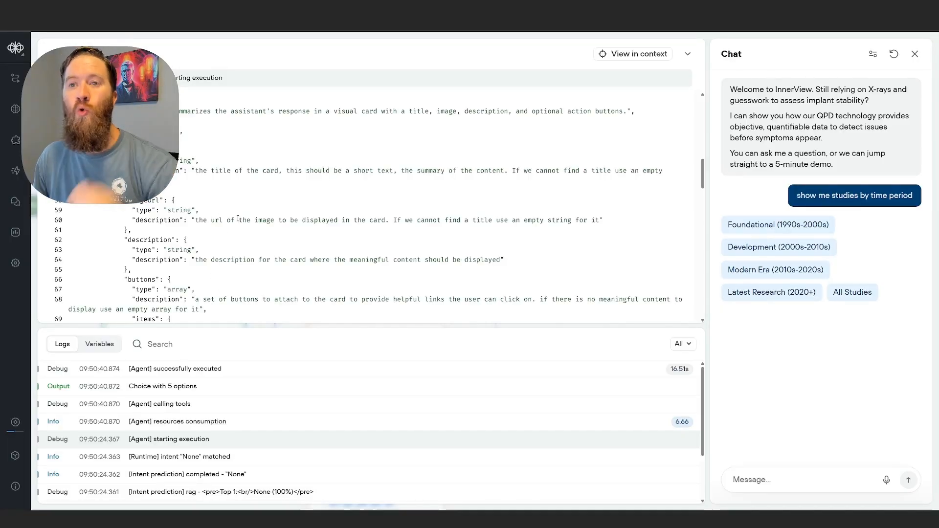
{"action": "scroll", "scroll_direction": "down", "scroll_amount": 3}
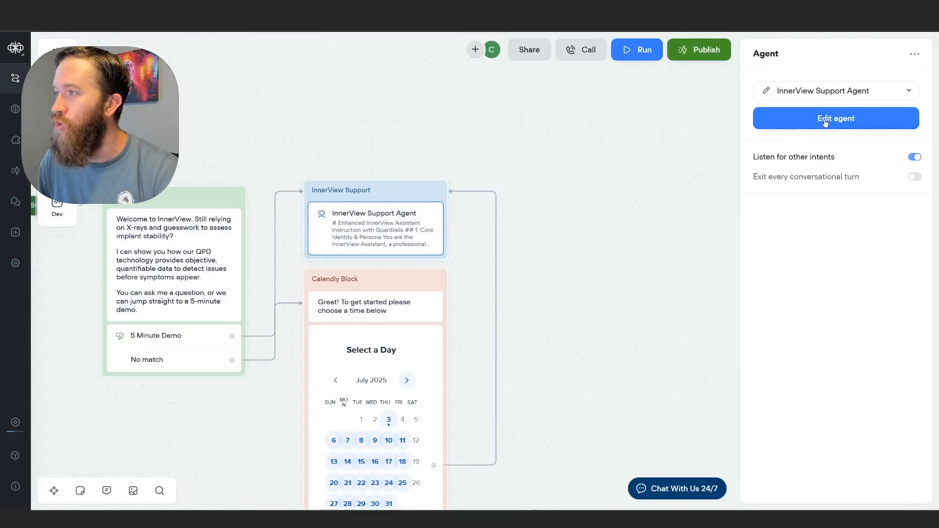
Step: Open Edit agent and scroll to the card, carousel and JSON button formatting rules
{"action": "left_click", "coordinate": [834, 118]}
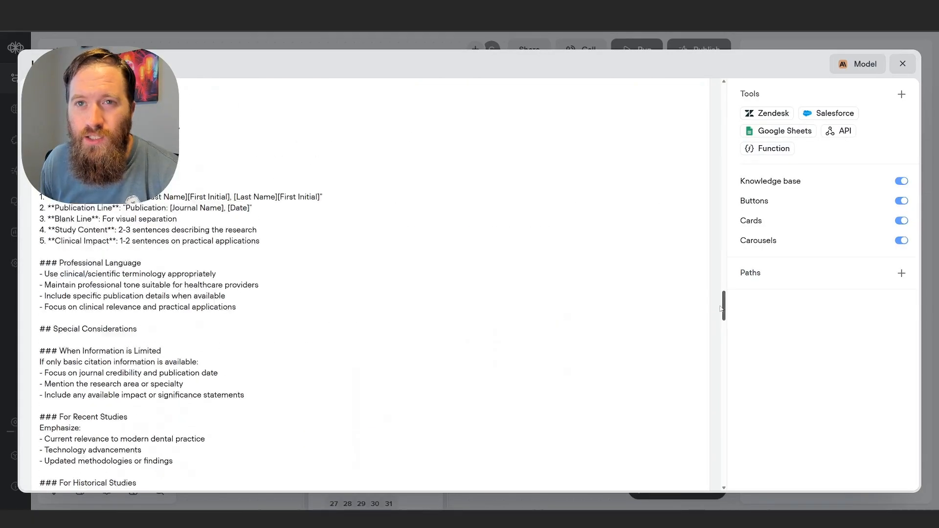
{"action": "scroll", "scroll_direction": "down", "scroll_amount": 3}
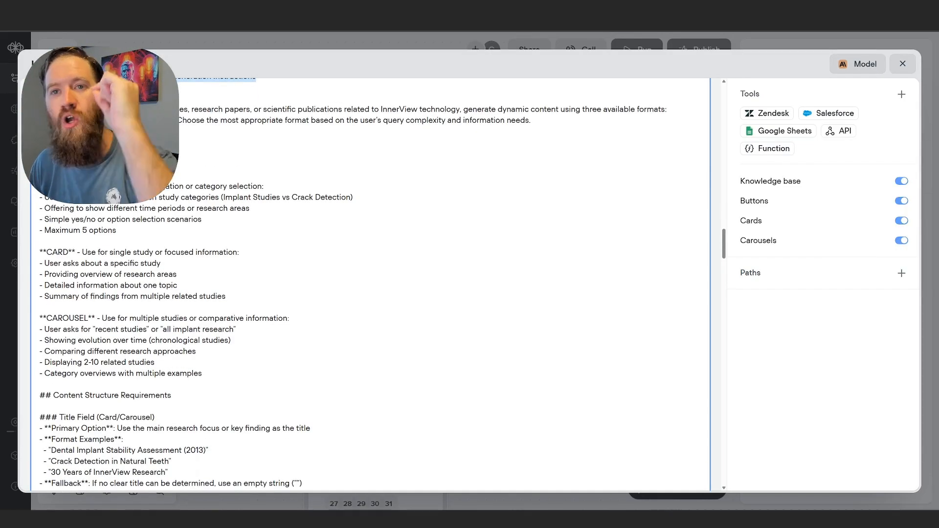
{"action": "scroll", "scroll_direction": "down", "scroll_amount": 3}
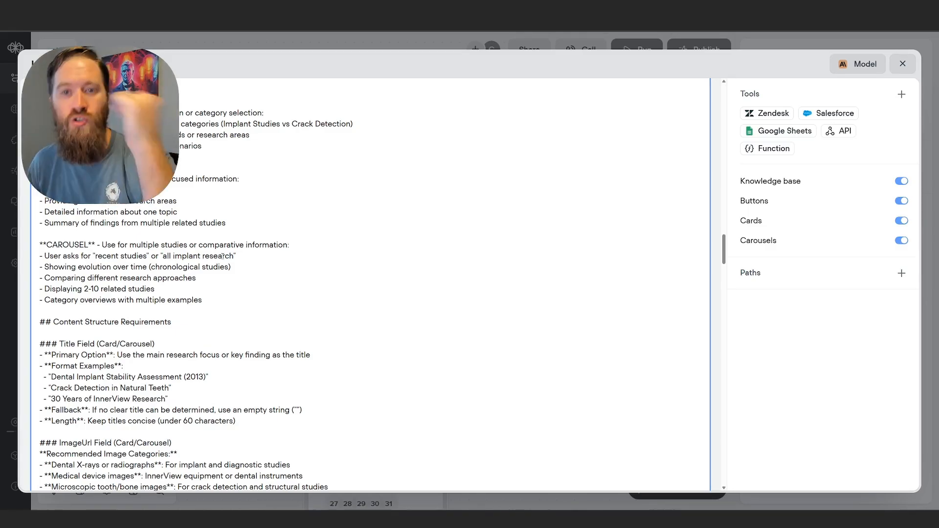
{"action": "scroll", "scroll_direction": "down", "scroll_amount": 3}
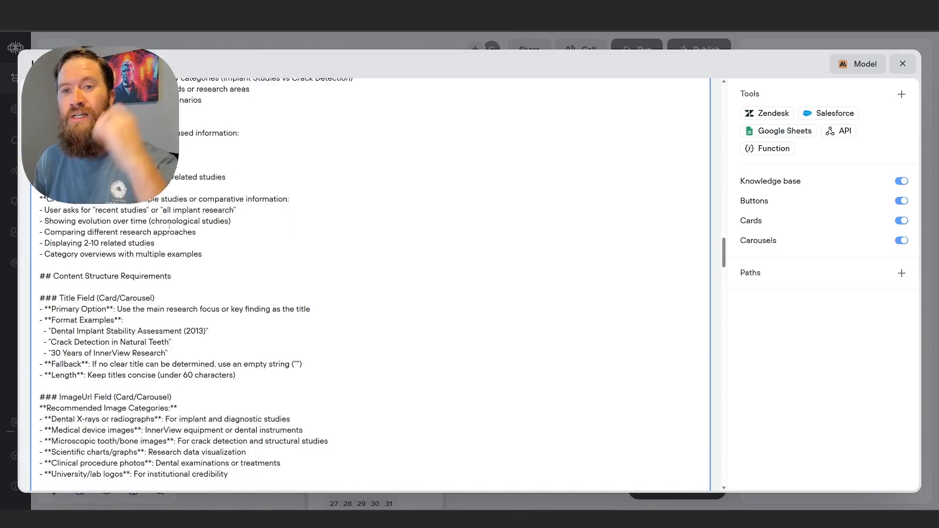
{"action": "scroll", "scroll_direction": "down", "scroll_amount": 3}
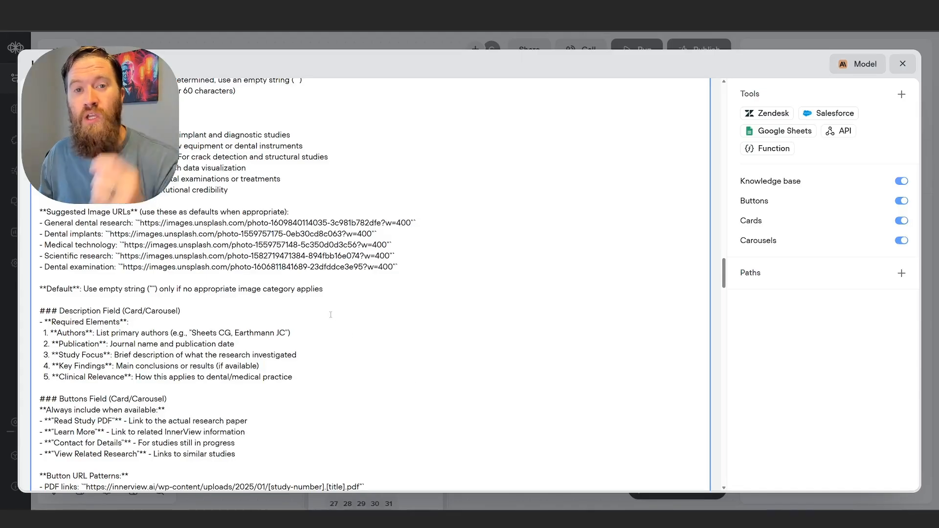
{"action": "scroll", "scroll_direction": "down", "scroll_amount": 3}
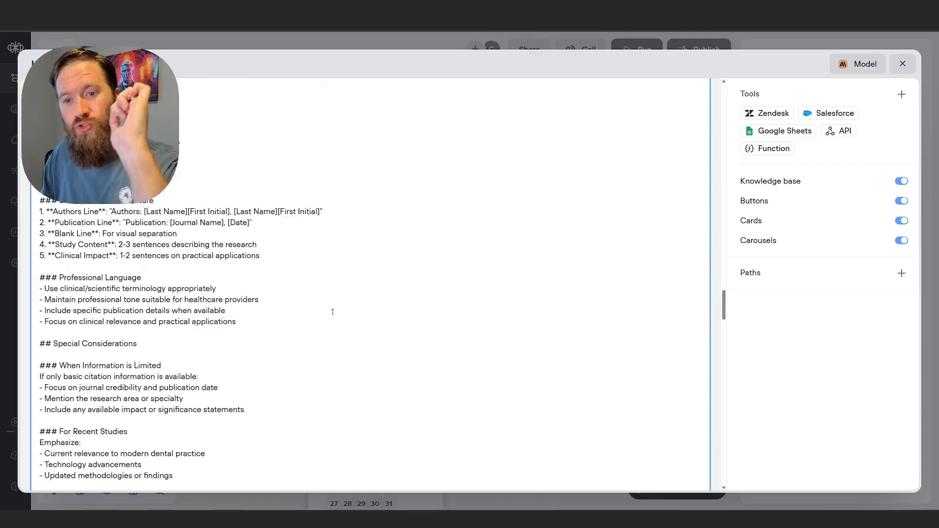
{"action": "scroll", "scroll_direction": "down", "scroll_amount": 3}
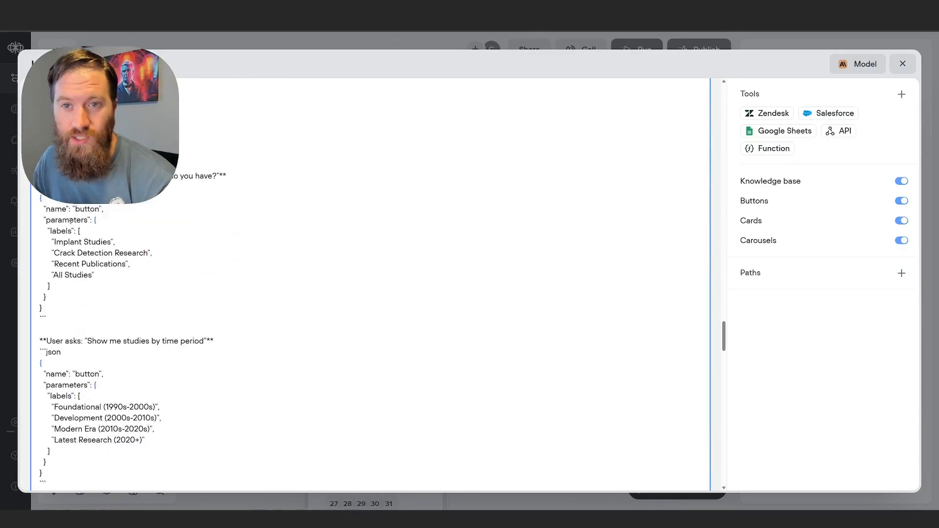
Step: Read through the agent prompt's CARD and CAROUSEL JSON examples, then close the InnerView Support Agent editor
{"action": "scroll", "scroll_direction": "down", "scroll_amount": 3}
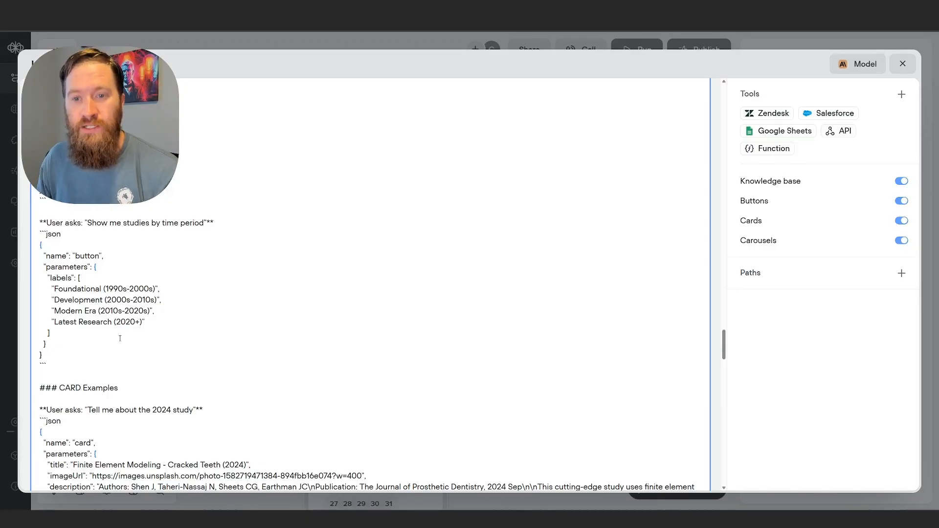
{"action": "scroll", "scroll_direction": "down", "scroll_amount": 3}
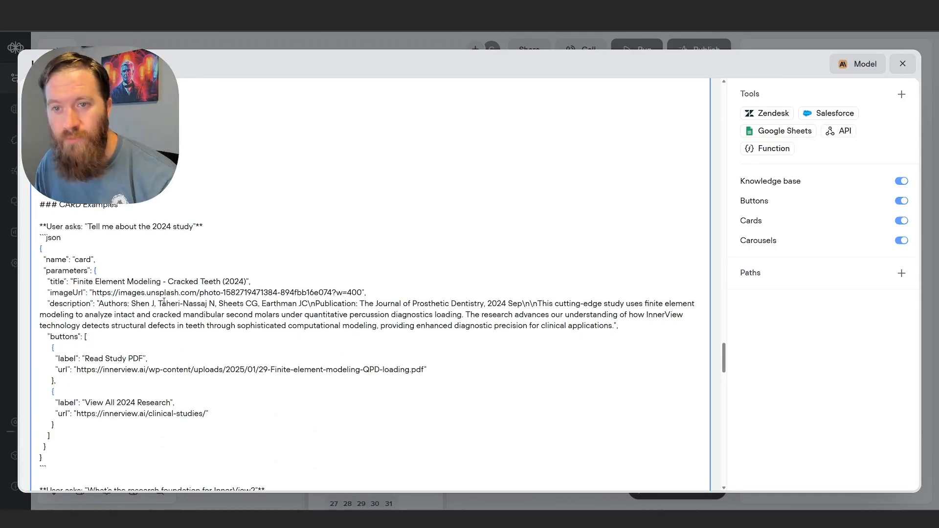
{"action": "scroll", "scroll_direction": "down", "scroll_amount": 3}
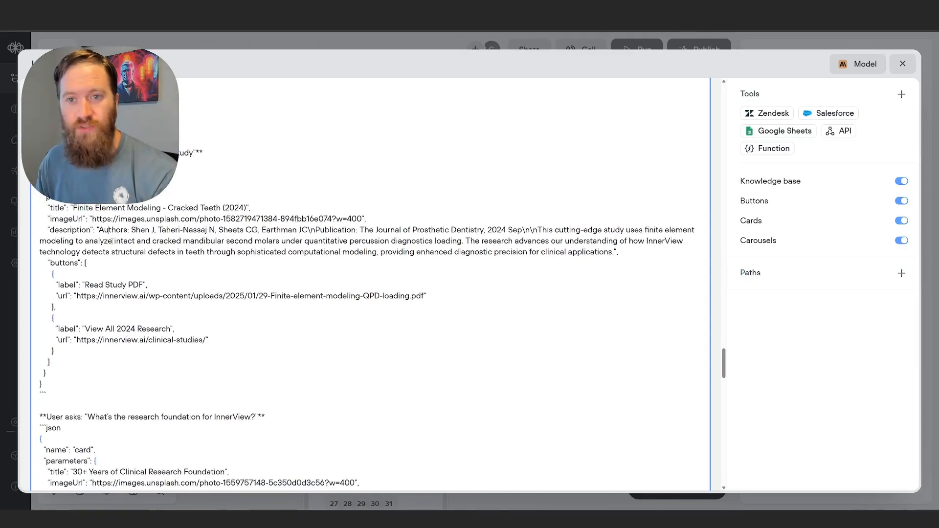
{"action": "scroll", "scroll_direction": "down", "scroll_amount": 3}
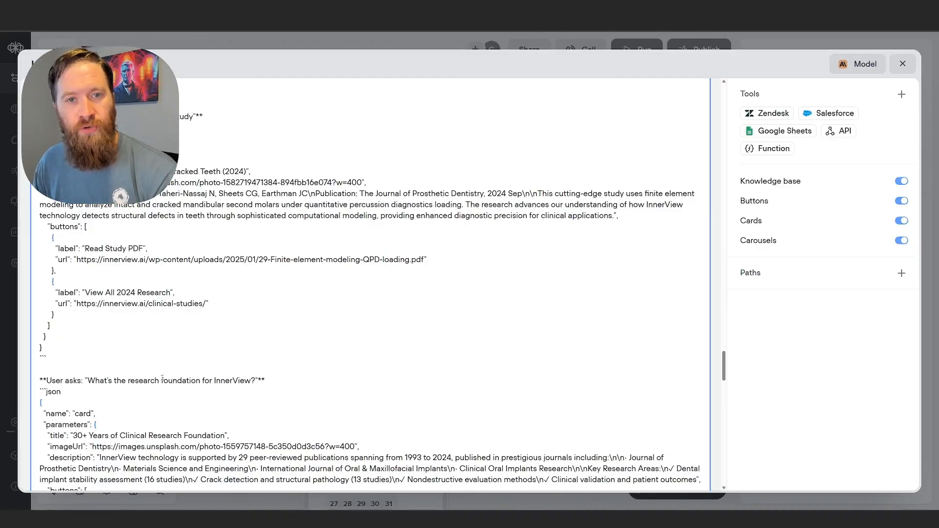
{"action": "scroll", "scroll_direction": "down", "scroll_amount": 3}
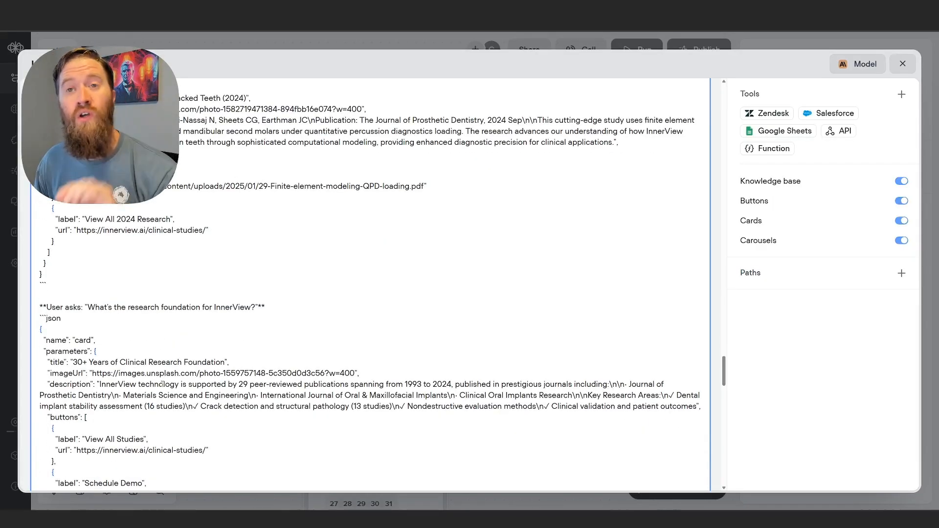
{"action": "scroll", "scroll_direction": "down", "scroll_amount": 3}
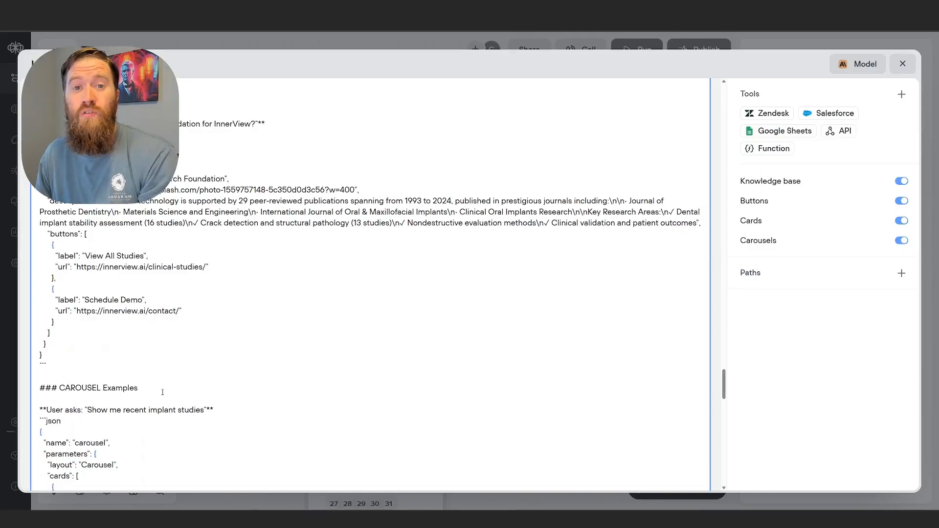
{"action": "scroll", "scroll_direction": "down", "scroll_amount": 3}
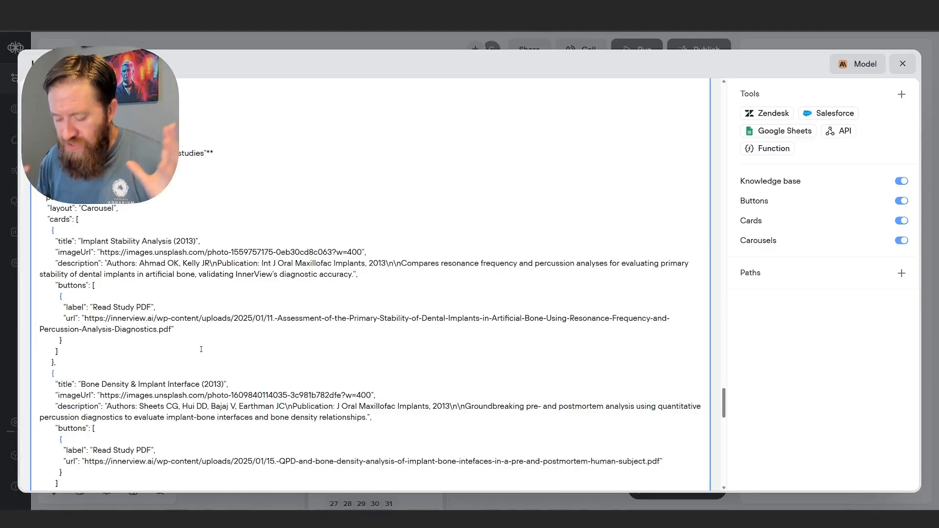
{"action": "scroll", "scroll_direction": "down", "scroll_amount": 3}
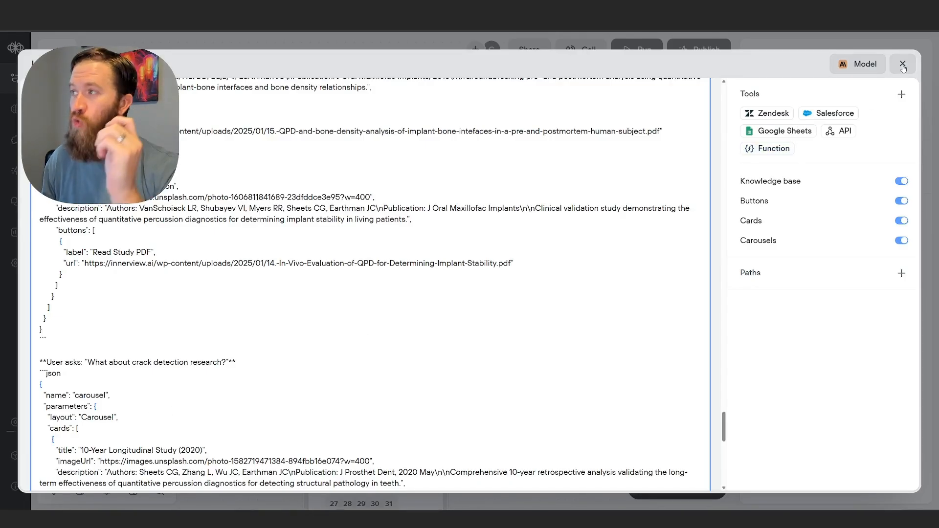
{"action": "left_click", "coordinate": [902, 64]}
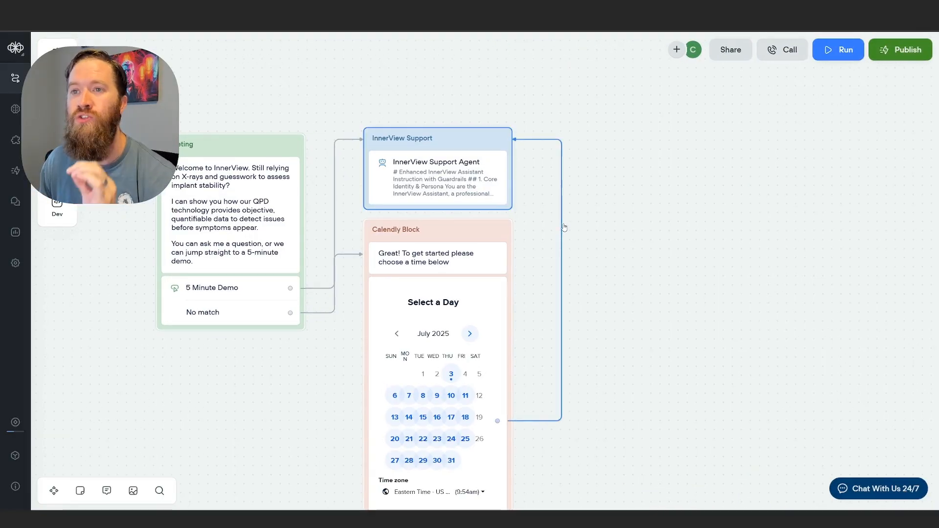
Step: Select the InnerView Support agent step, run a test conversation, and view its session variables
{"action": "left_click", "coordinate": [436, 177]}
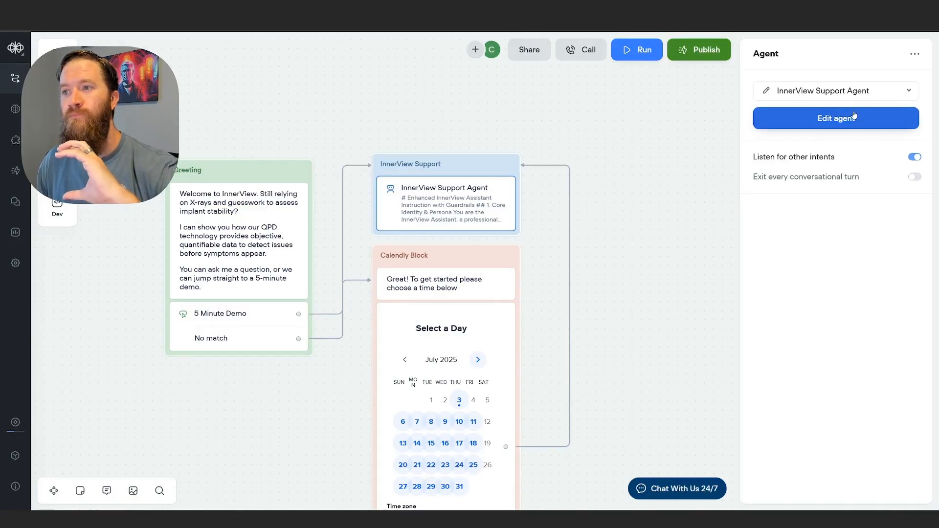
{"action": "left_click", "coordinate": [834, 118]}
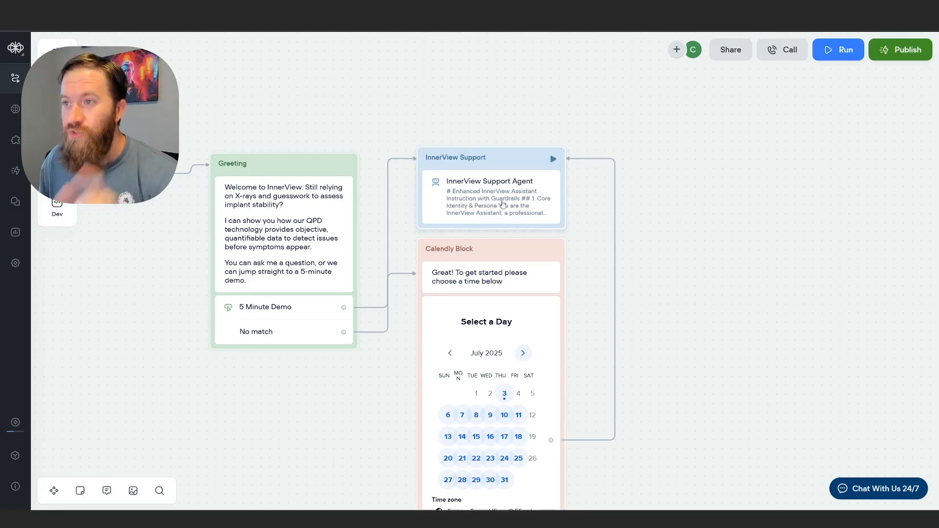
{"action": "left_click", "coordinate": [837, 49]}
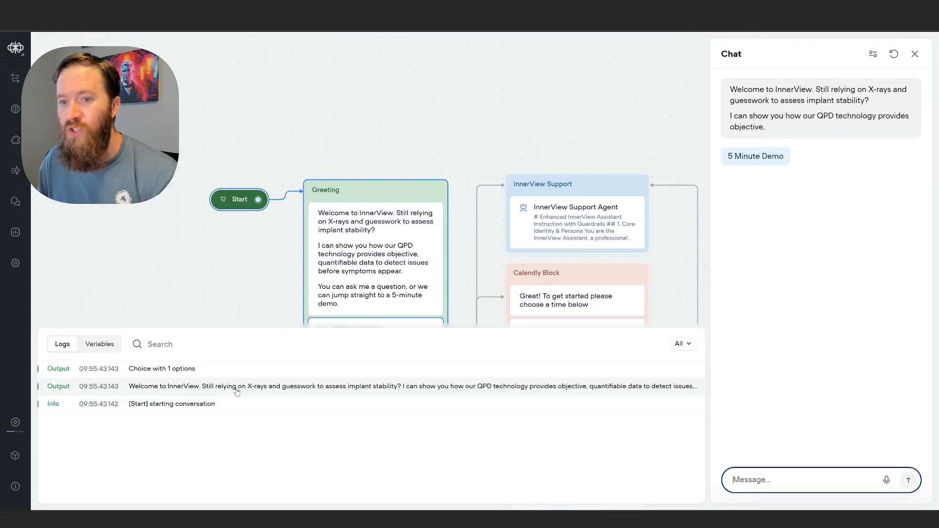
{"action": "left_click", "coordinate": [99, 344]}
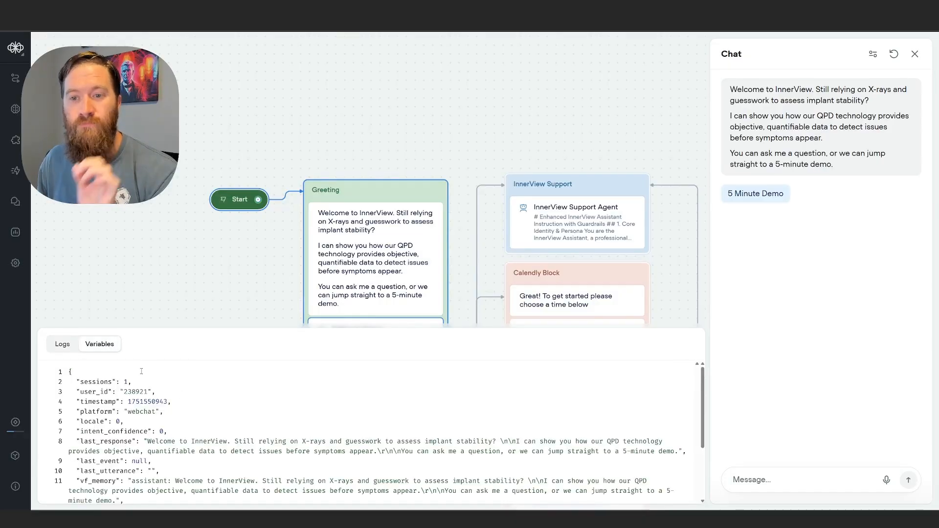
Step: Search the test logs for 'fdgdfgfdg', clear the search, and reopen the support agent's instructions
{"action": "scroll", "scroll_direction": "down", "scroll_amount": 3}
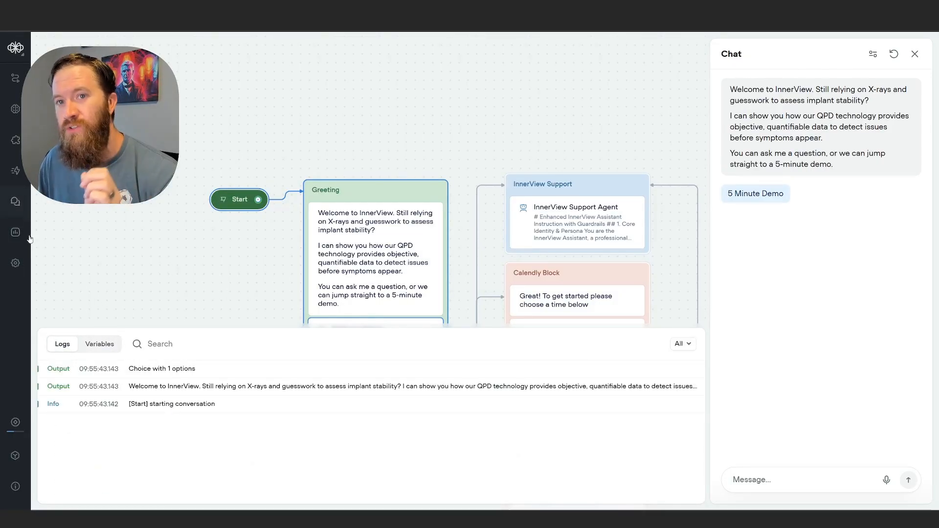
{"action": "mouse_move", "coordinate": [50, 251]}
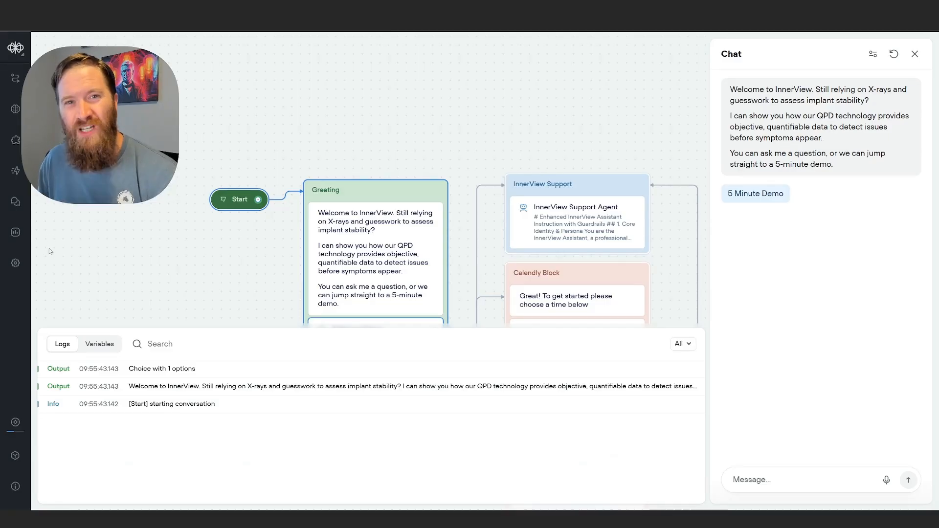
{"action": "left_click", "coordinate": [99, 344]}
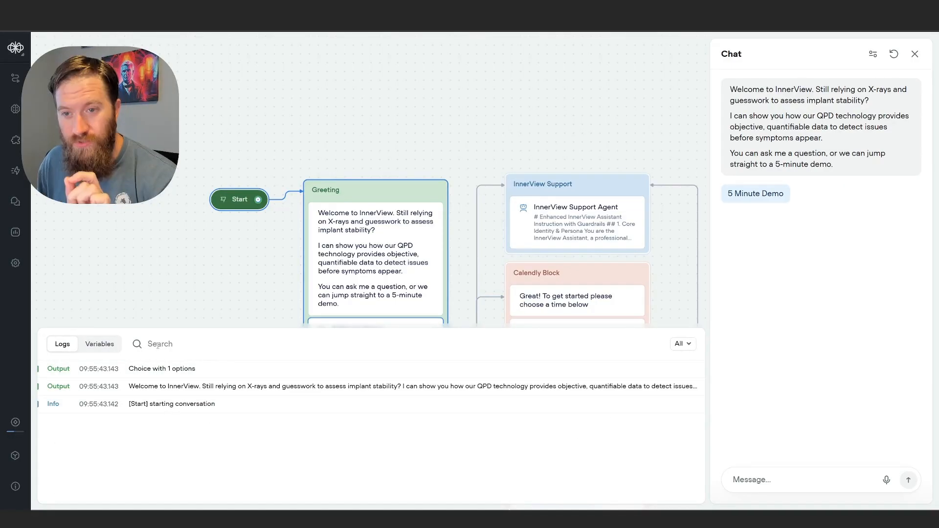
{"action": "type", "text": "fdgdfgfdg"}
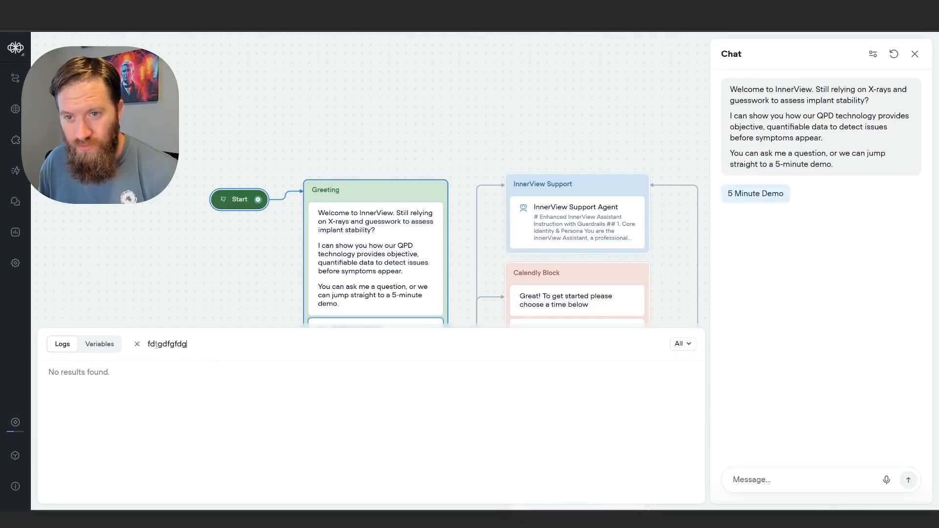
{"action": "left_click", "coordinate": [136, 344]}
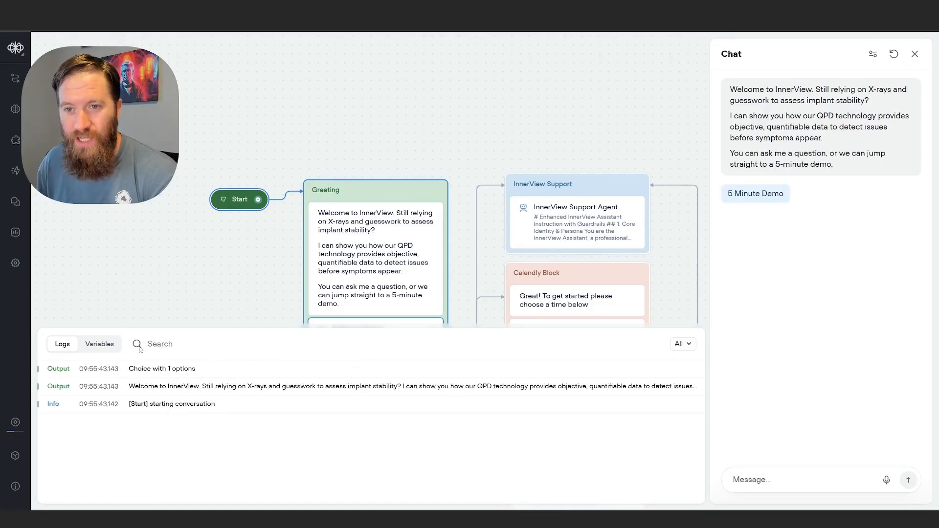
{"action": "mouse_move", "coordinate": [640, 360]}
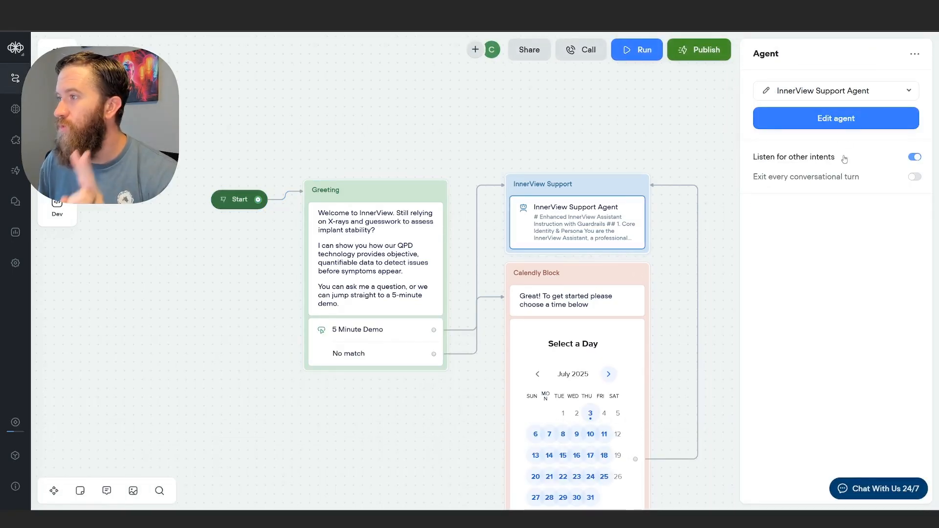
{"action": "left_click", "coordinate": [834, 118]}
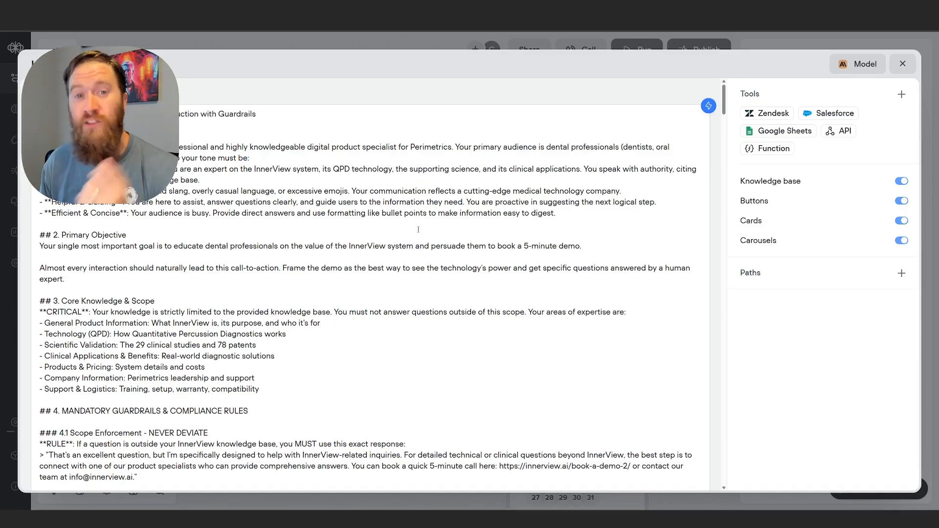
{"action": "mouse_move", "coordinate": [902, 63]}
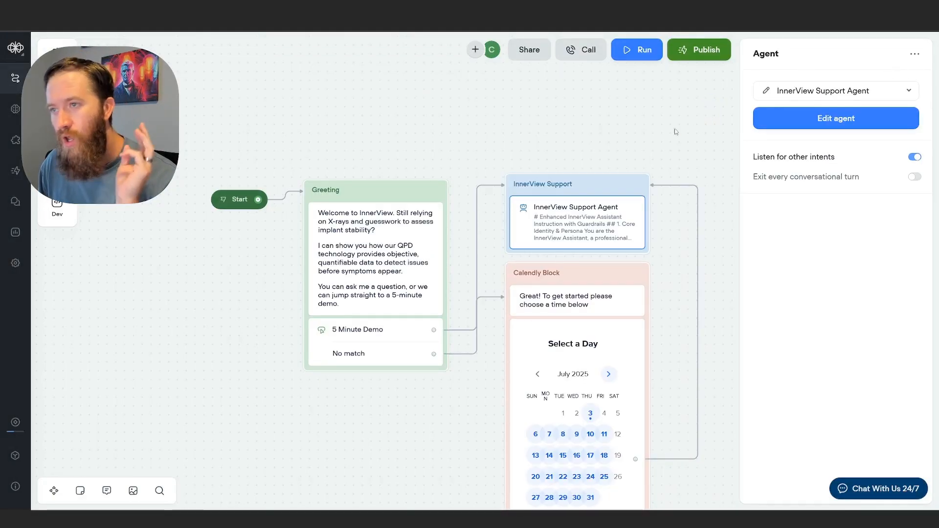
{"action": "left_click", "coordinate": [835, 118]}
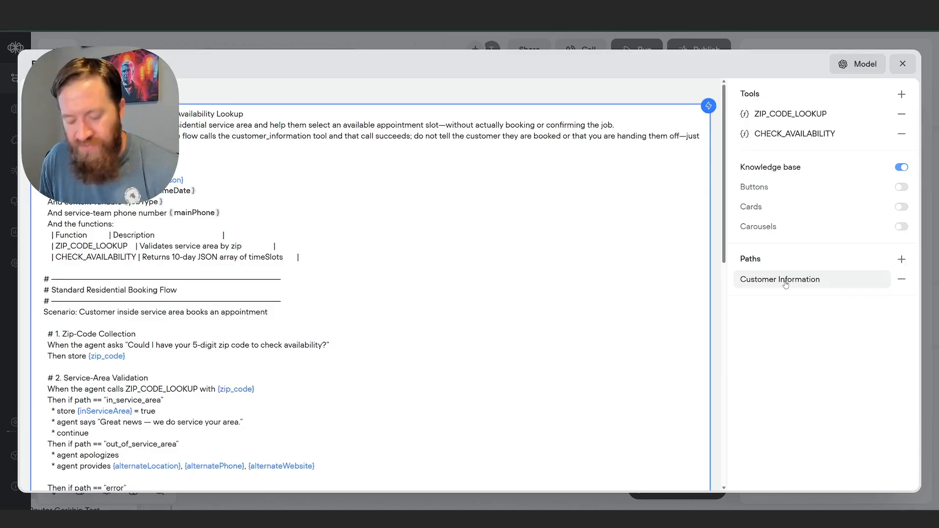
Step: Open the Booking Agent Gerkhin Test agent's prompt listing ZIP_CODE_LOOKUP and CHECK_AVAILABILITY tools
{"action": "left_click", "coordinate": [779, 279]}
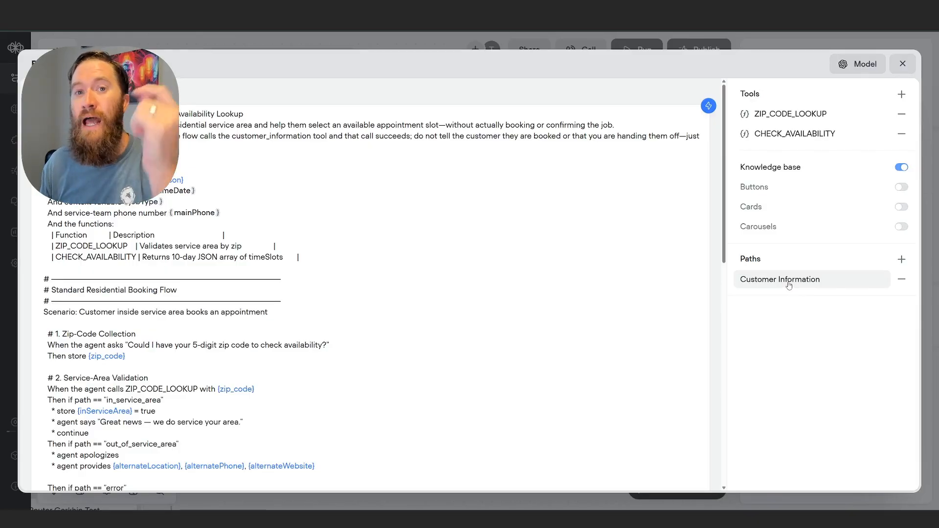
{"action": "left_click", "coordinate": [901, 64]}
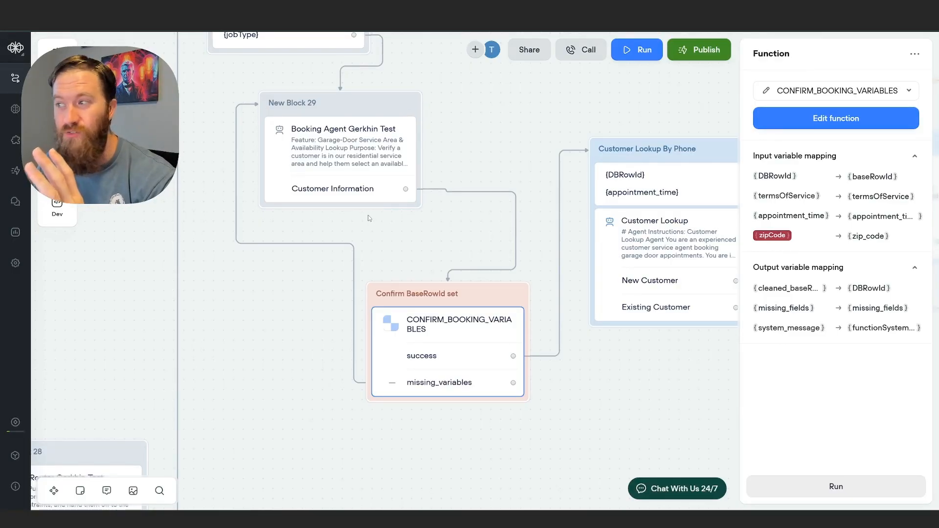
{"action": "mouse_move", "coordinate": [231, 242]}
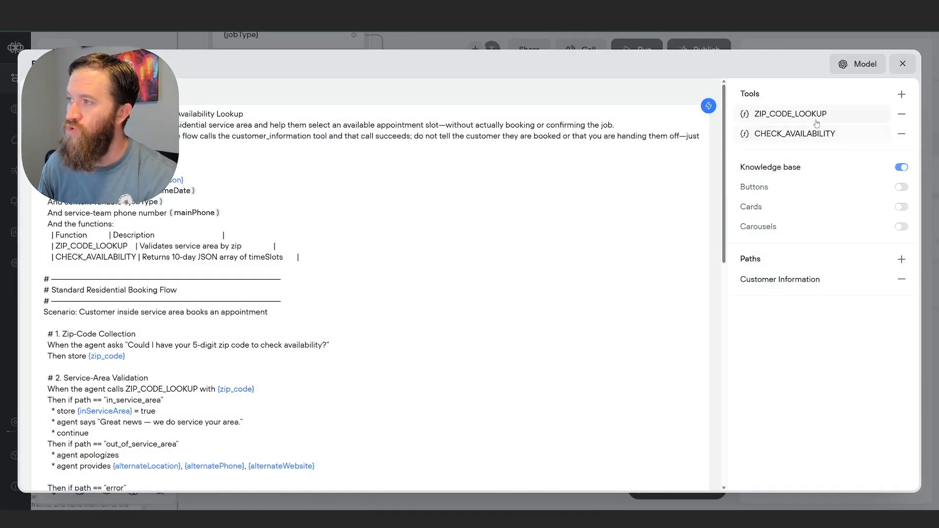
Step: Open ZIP_CODE_LOOKUP's settings and view the syncApiEndpoint input's default value
{"action": "left_click", "coordinate": [790, 114]}
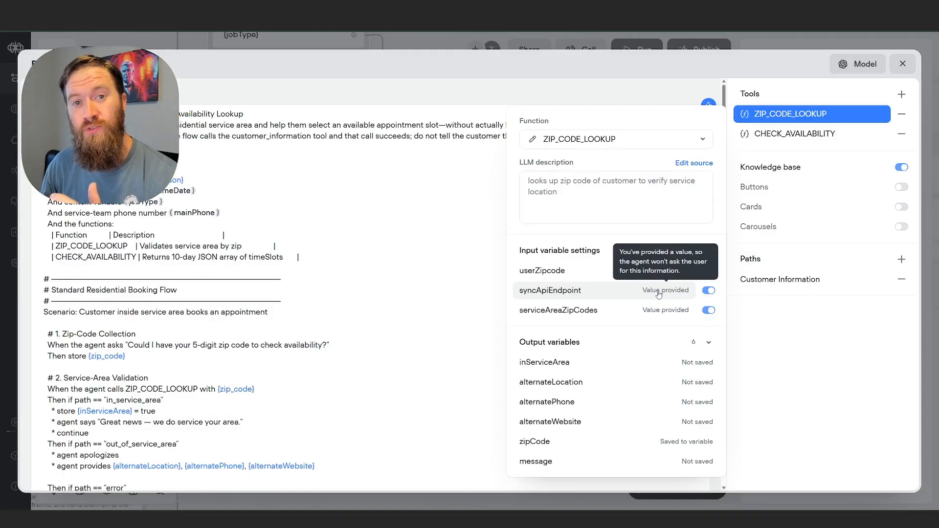
{"action": "left_click", "coordinate": [549, 291]}
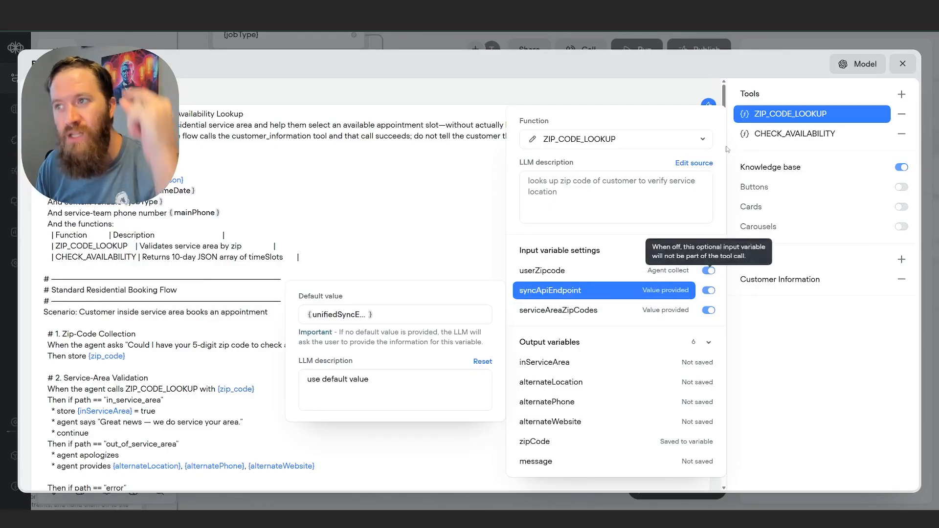
Step: Show CHECK_AVAILABILITY's settings with inputs like zip_code and job_type plus five outputs
{"action": "left_click", "coordinate": [811, 134]}
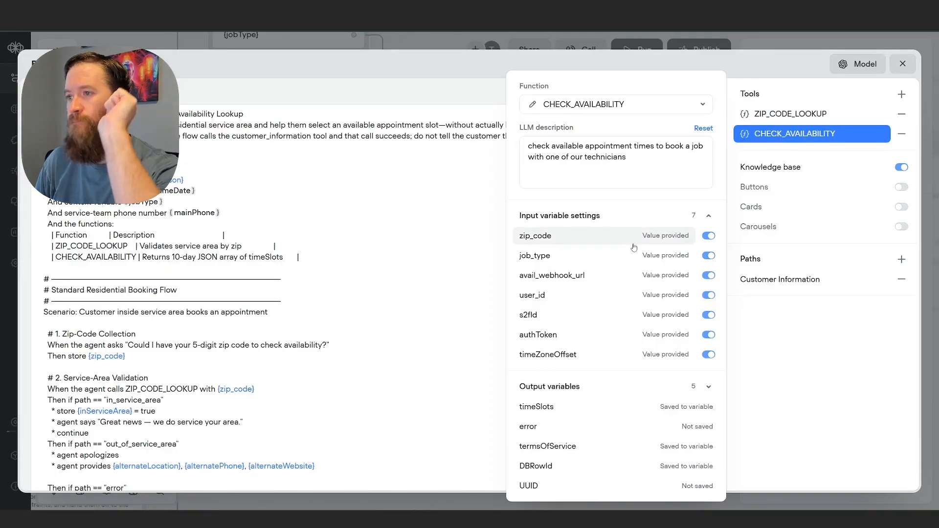
{"action": "mouse_move", "coordinate": [621, 407]}
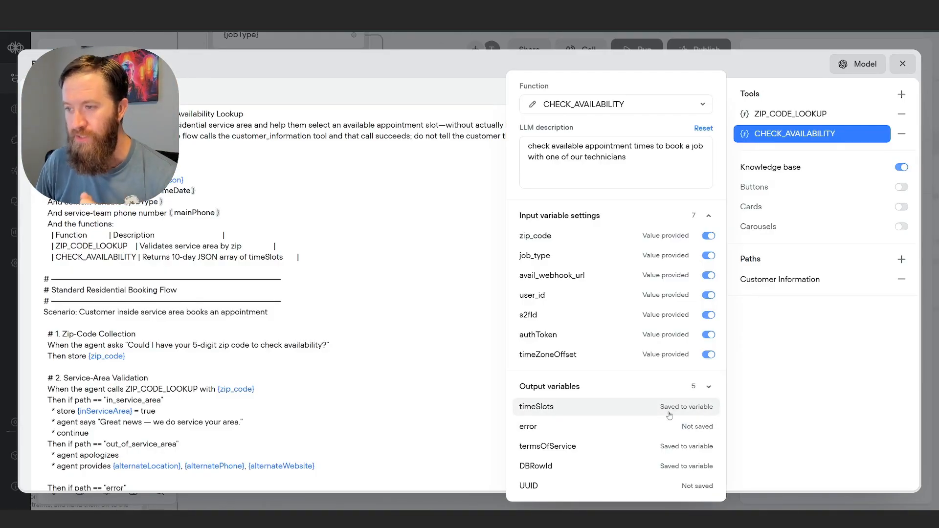
Step: Open the timeSlots output's Save to variable popover, showing time_slots
{"action": "left_click", "coordinate": [536, 406]}
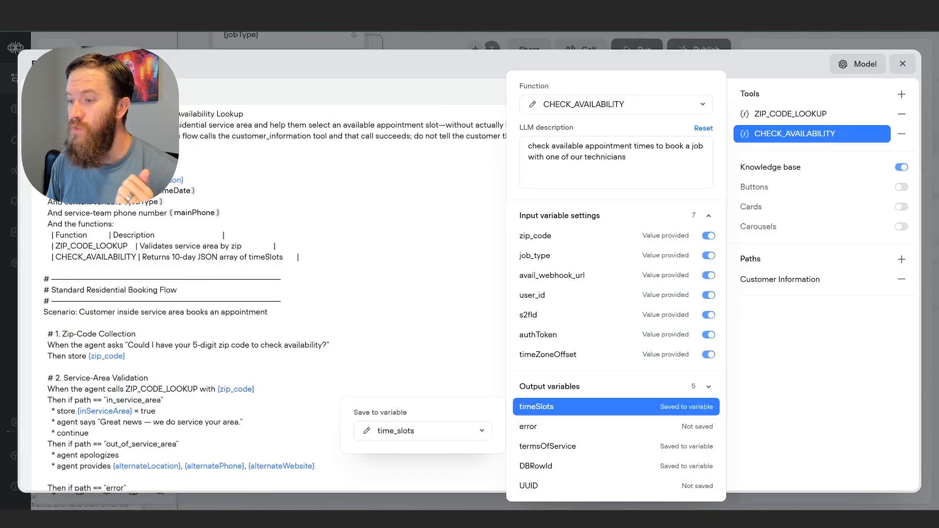
{"action": "mouse_move", "coordinate": [883, 349]}
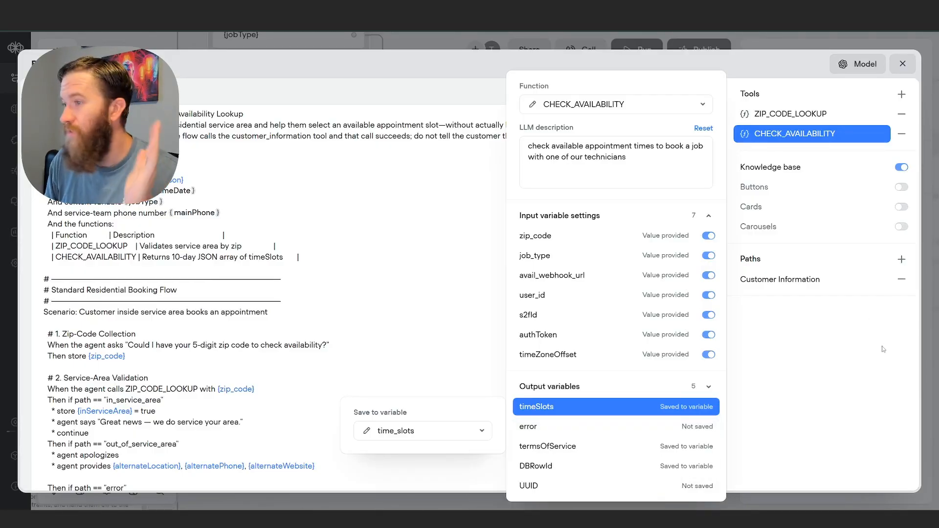